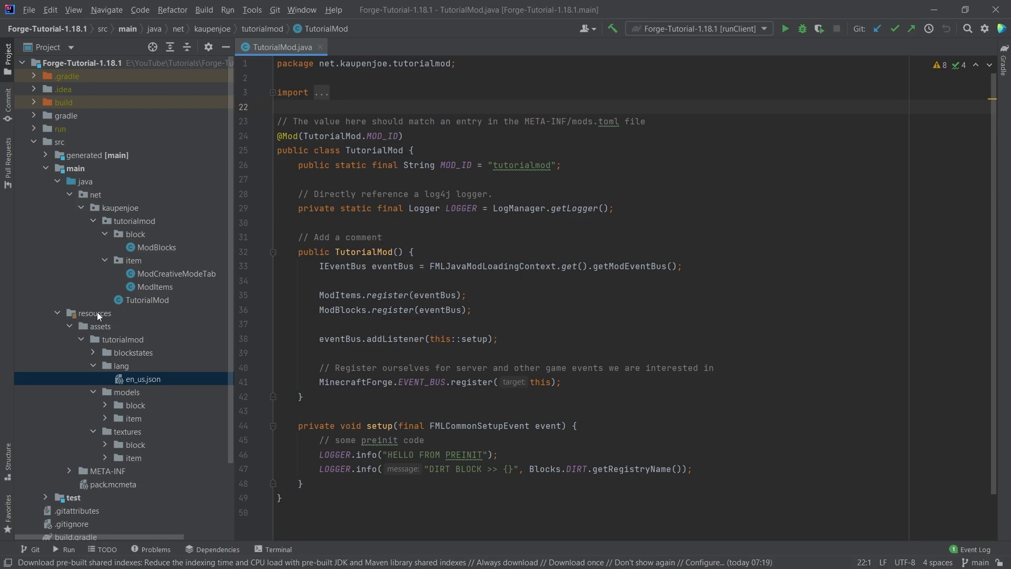
- Create data/tutorialmod/recipes directories under the resources folder
click(94, 312)
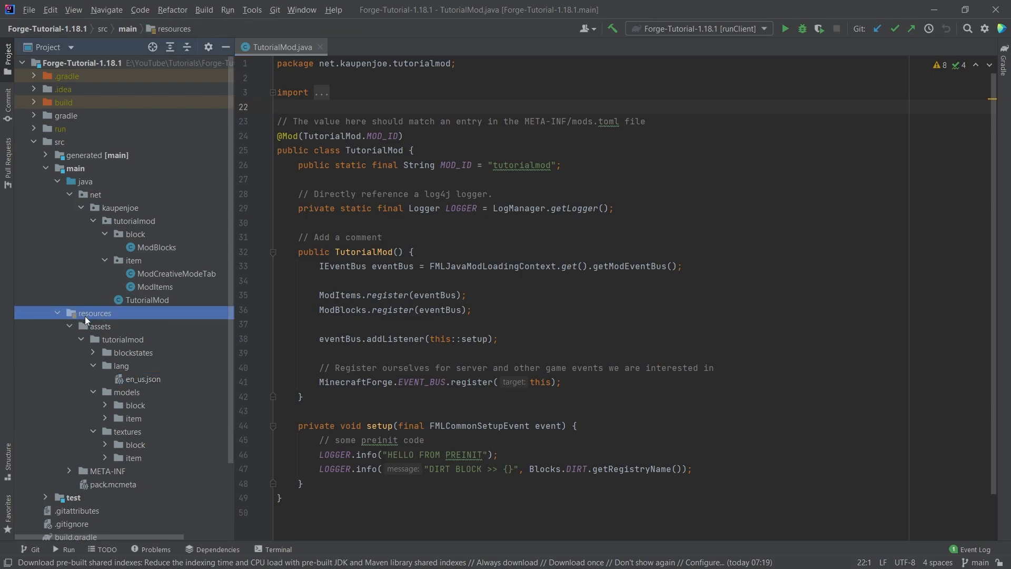
right_click(94, 313)
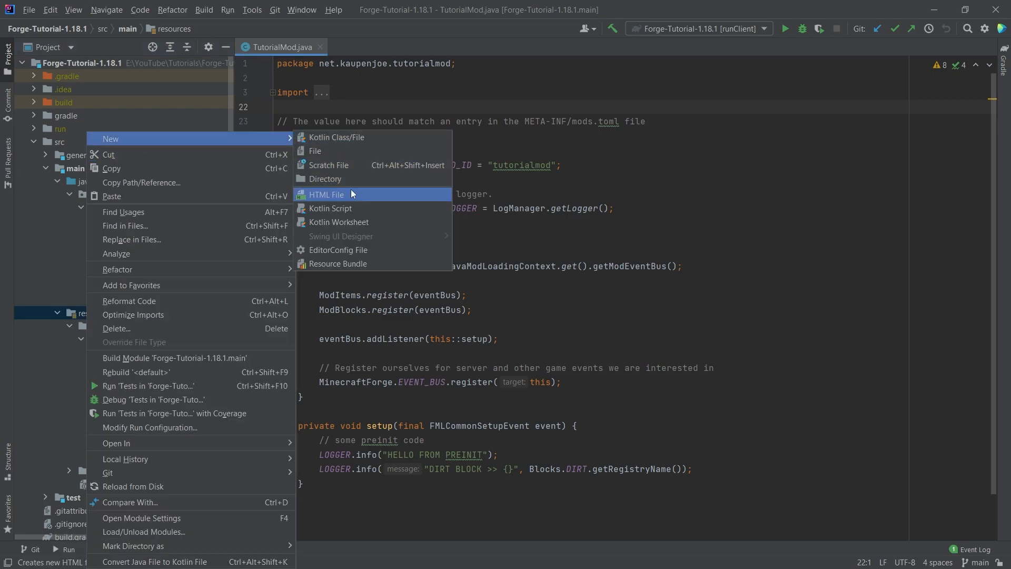
click(325, 179)
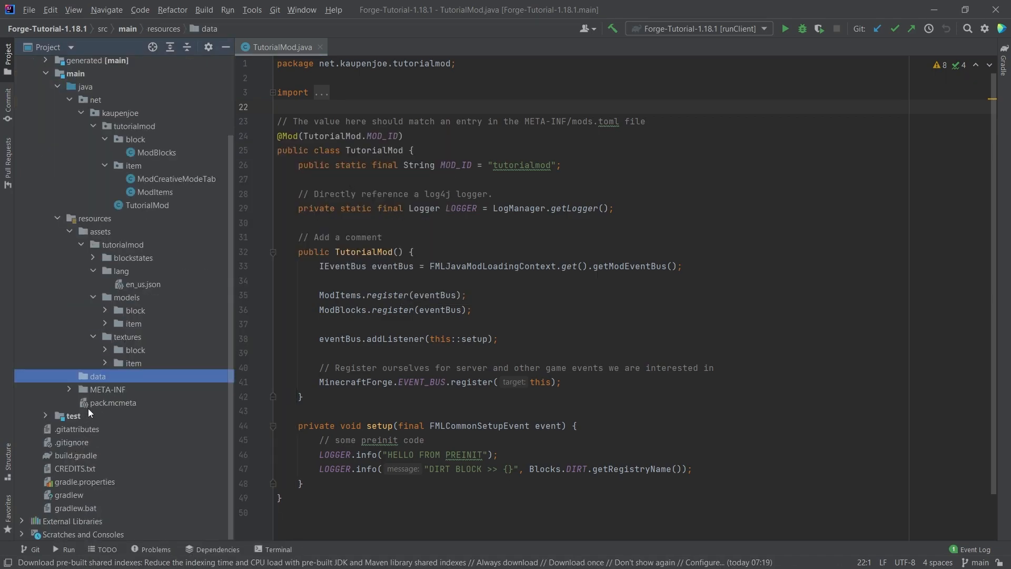
right_click(97, 376)
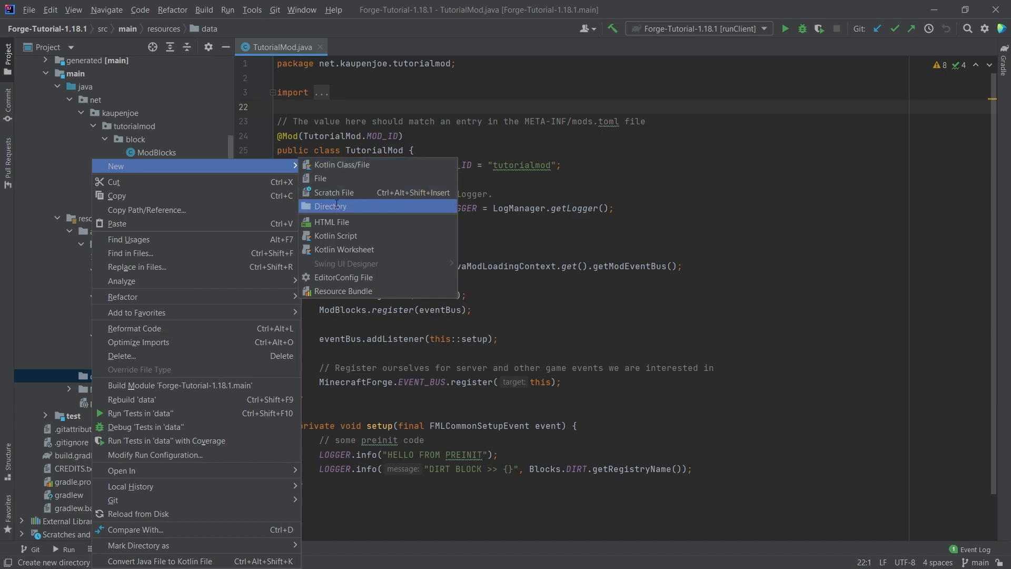
click(329, 205)
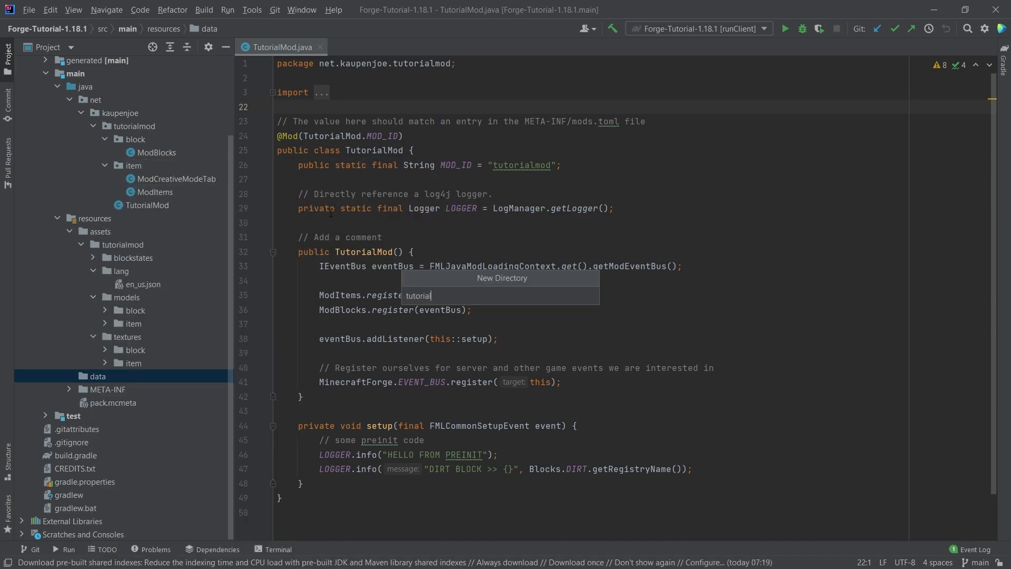
key(enter)
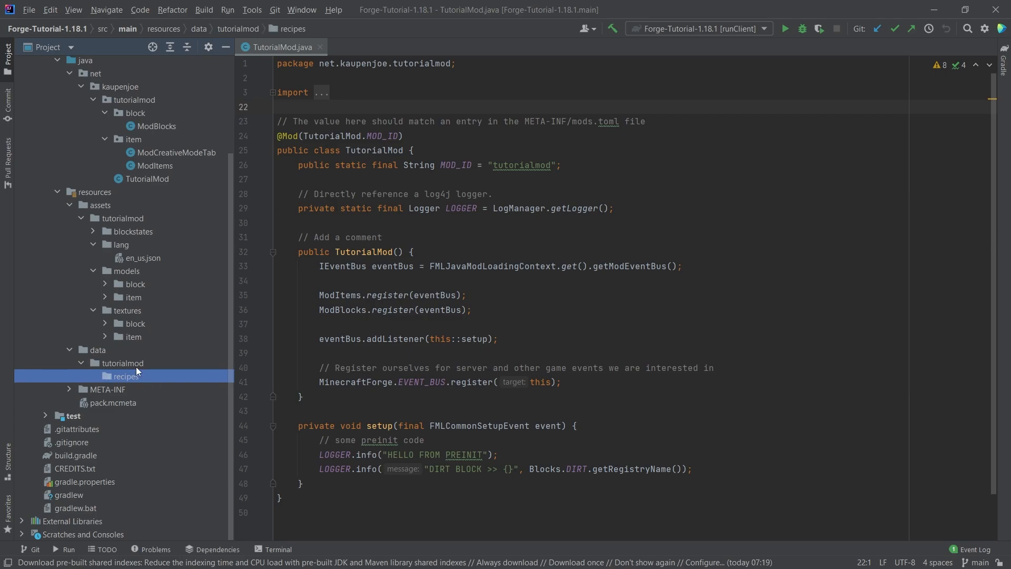
mouse_move(164, 347)
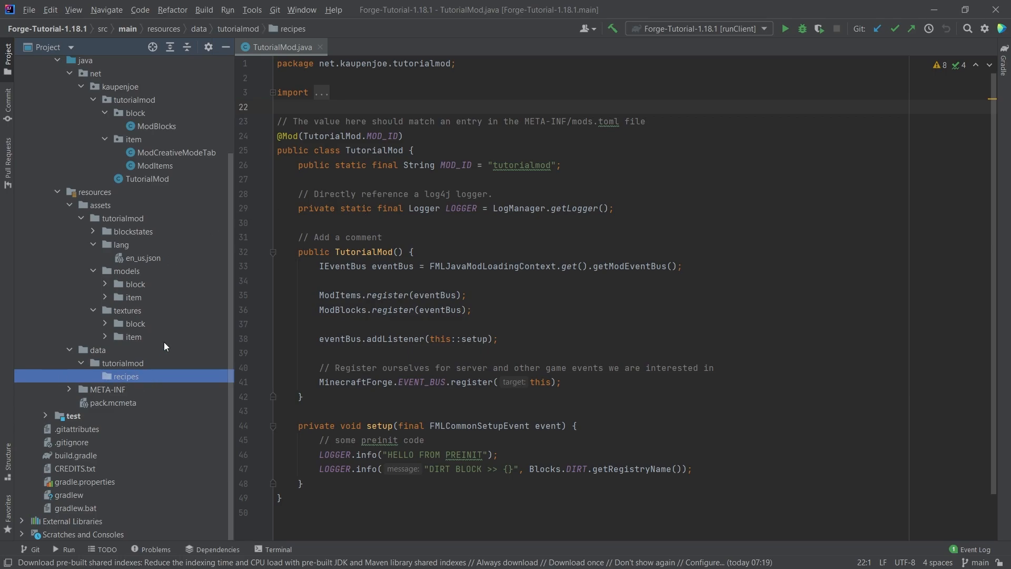
mouse_move(161, 403)
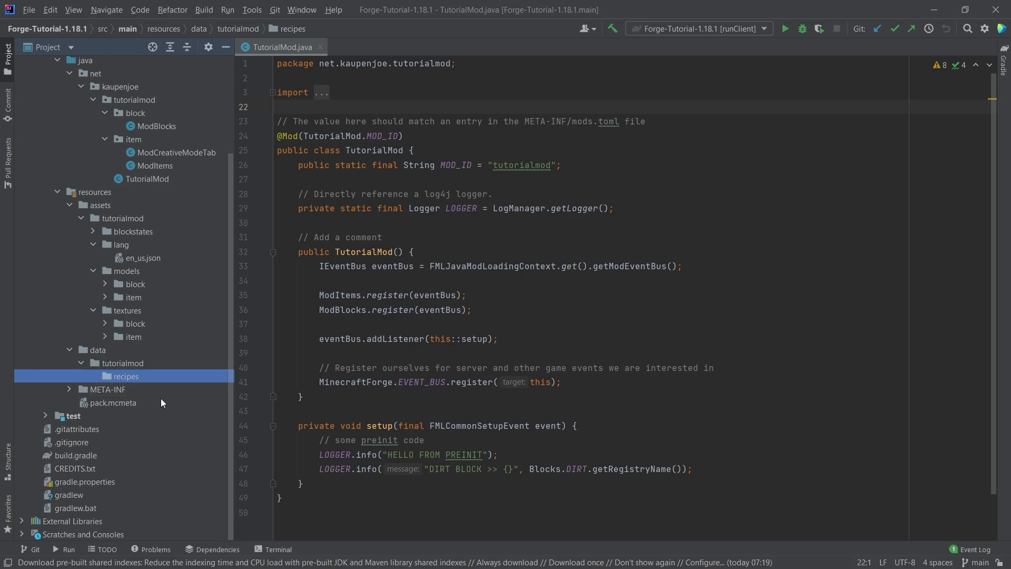
mouse_move(149, 343)
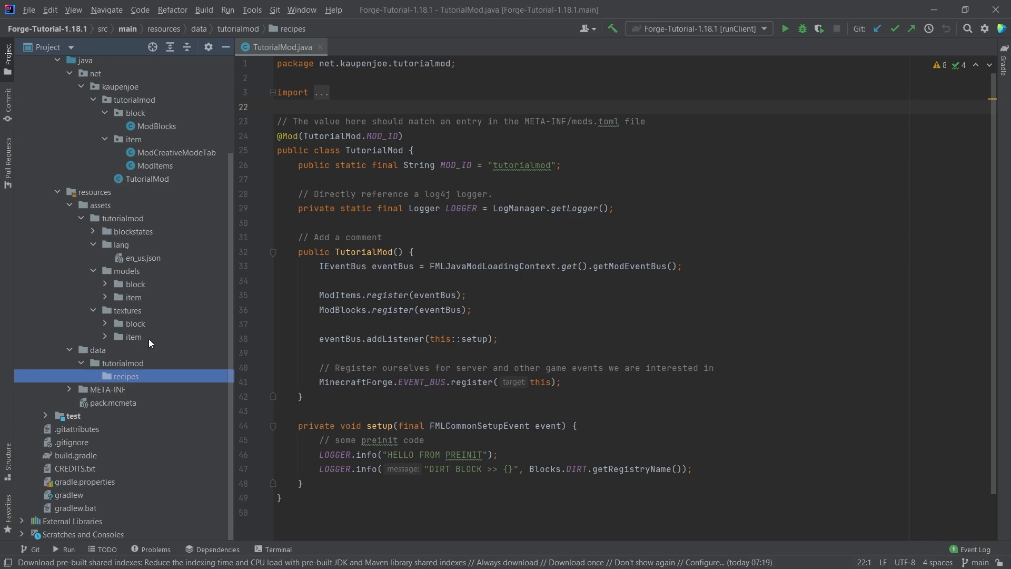
mouse_move(52, 516)
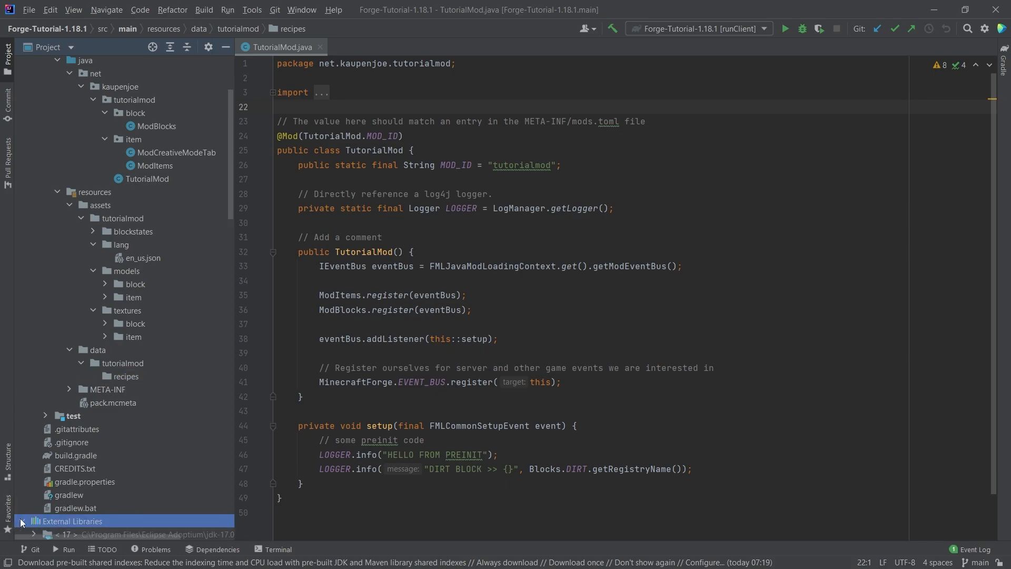
- Expand External Libraries down to the client-extra 1.18.1 jar's data folder
click(21, 521)
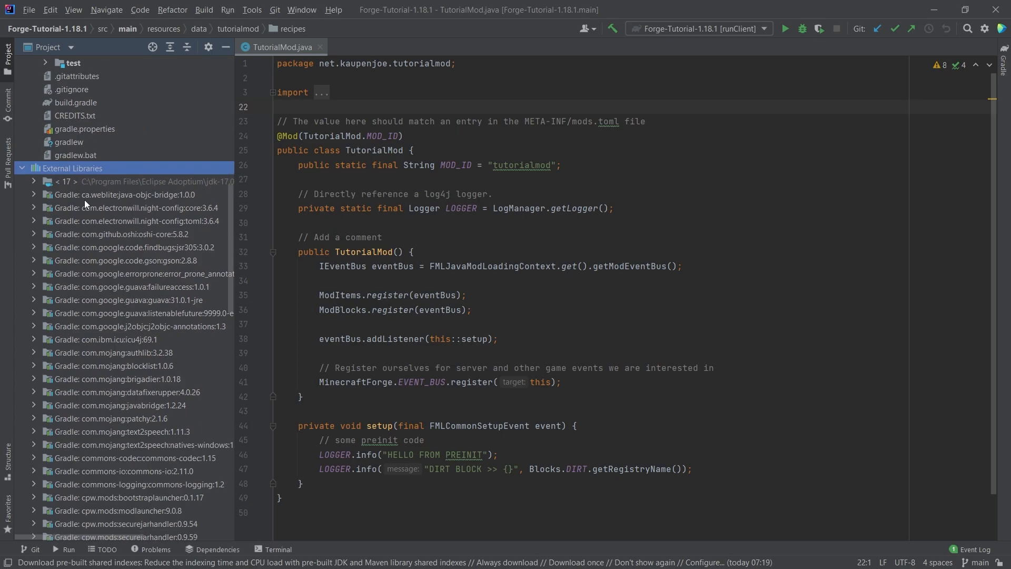
scroll(down, 3)
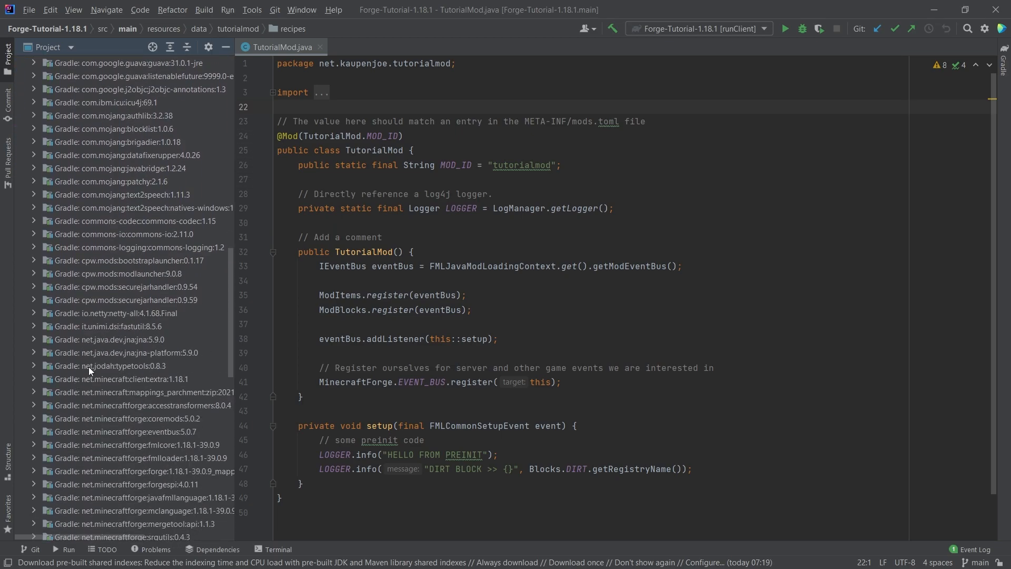
click(122, 378)
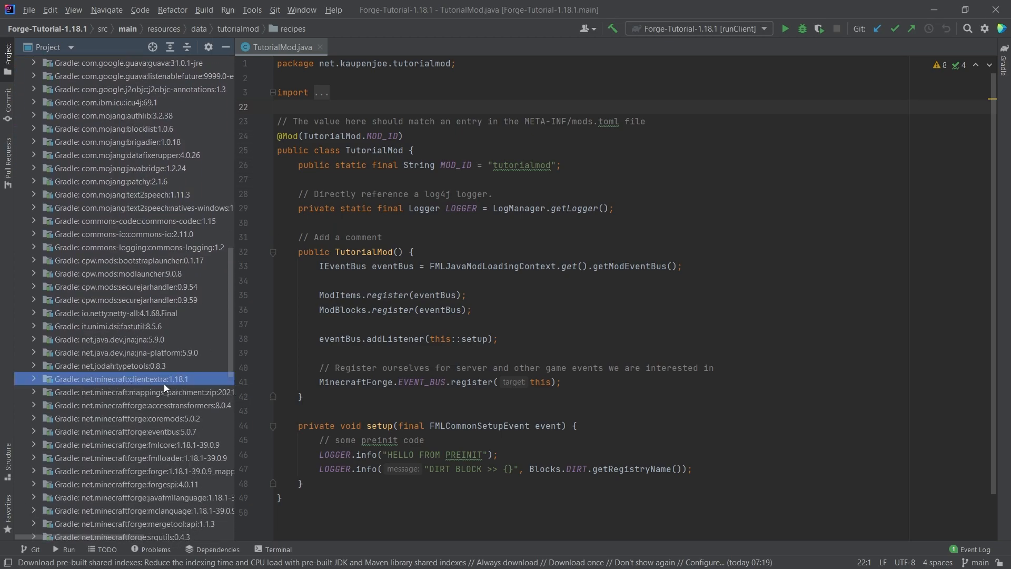
mouse_move(179, 392)
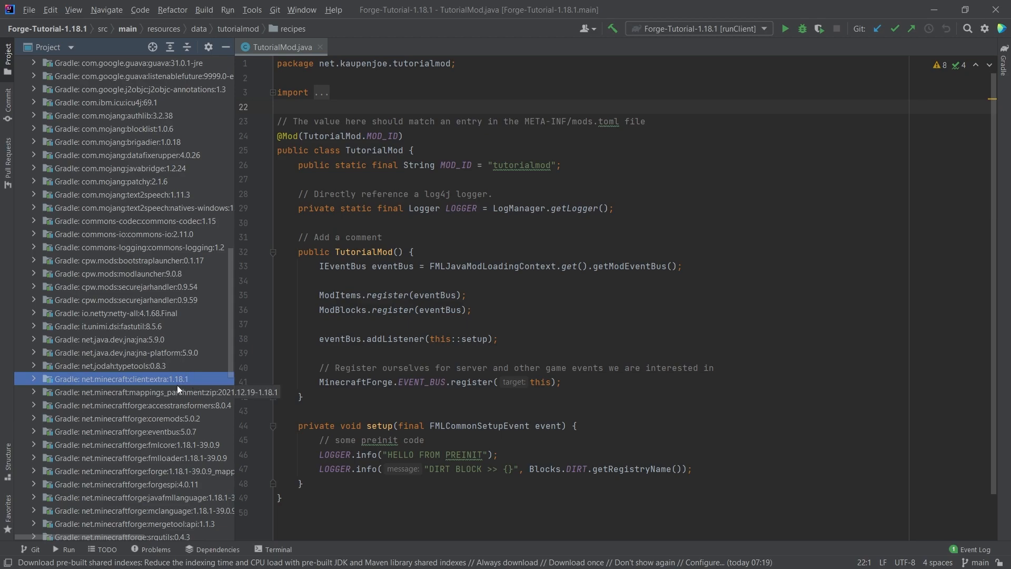
click(33, 378)
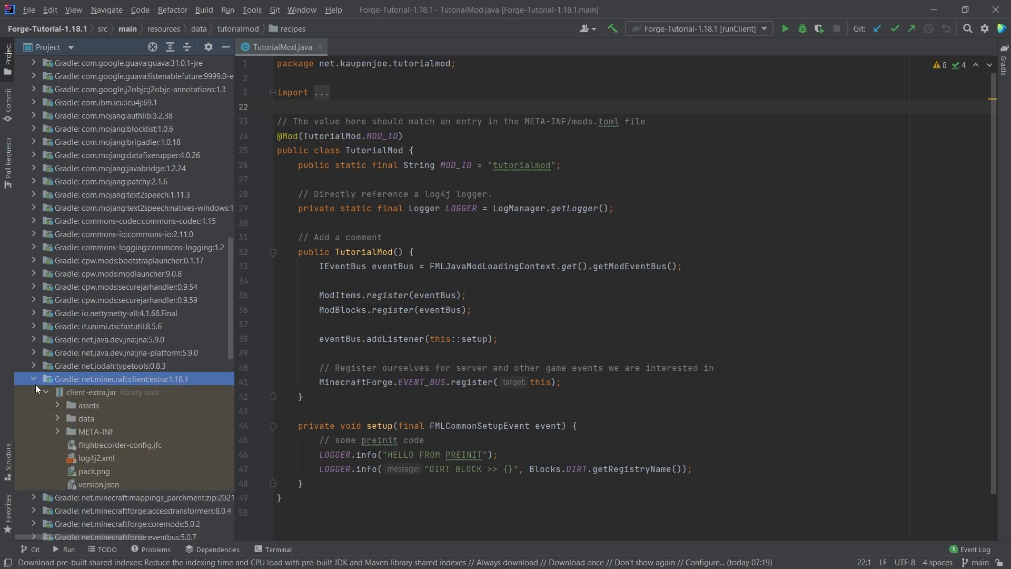
click(85, 418)
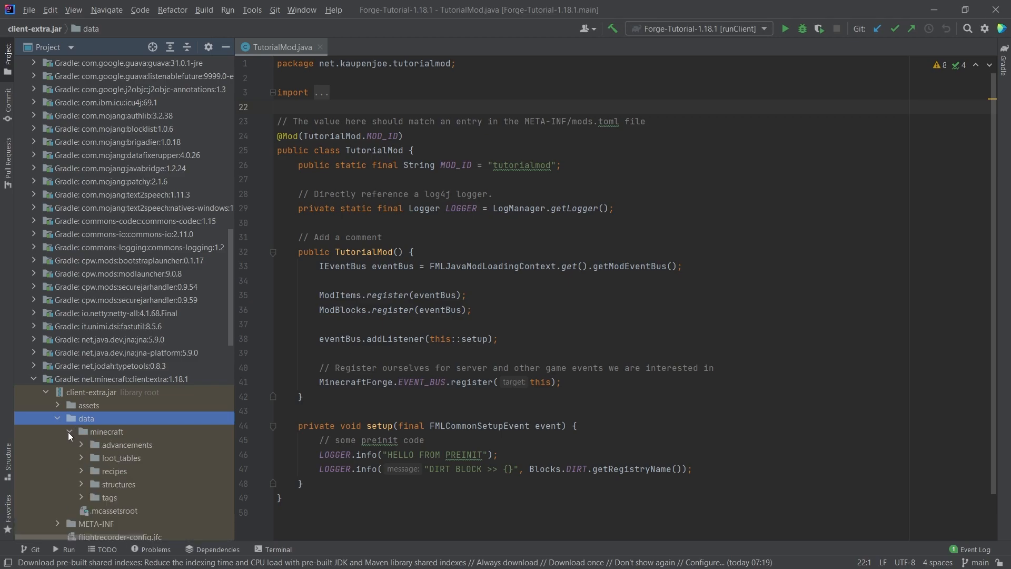
scroll(down, 3)
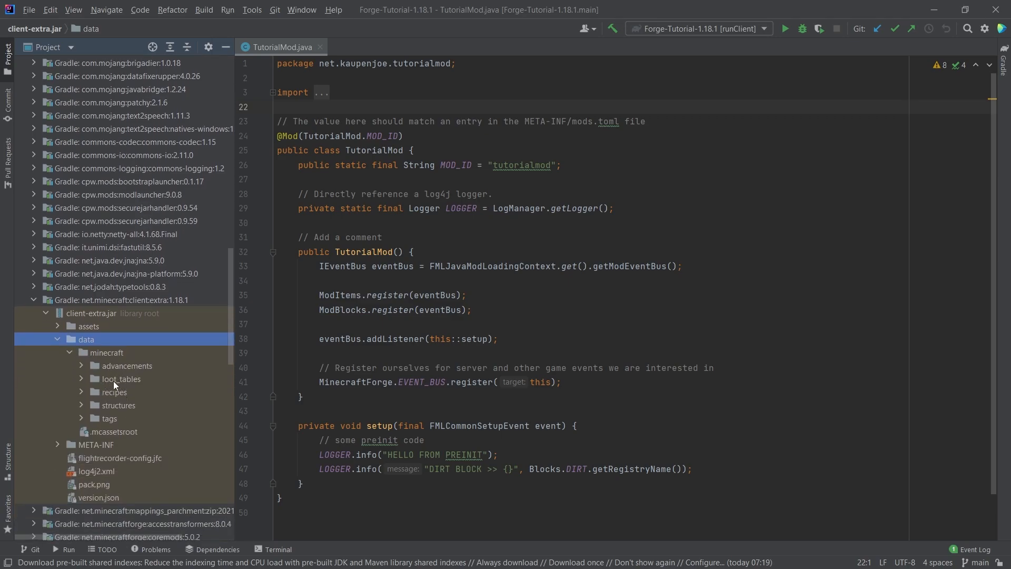
- Expand data/minecraft/recipes and browse the vanilla recipe JSON list
click(110, 418)
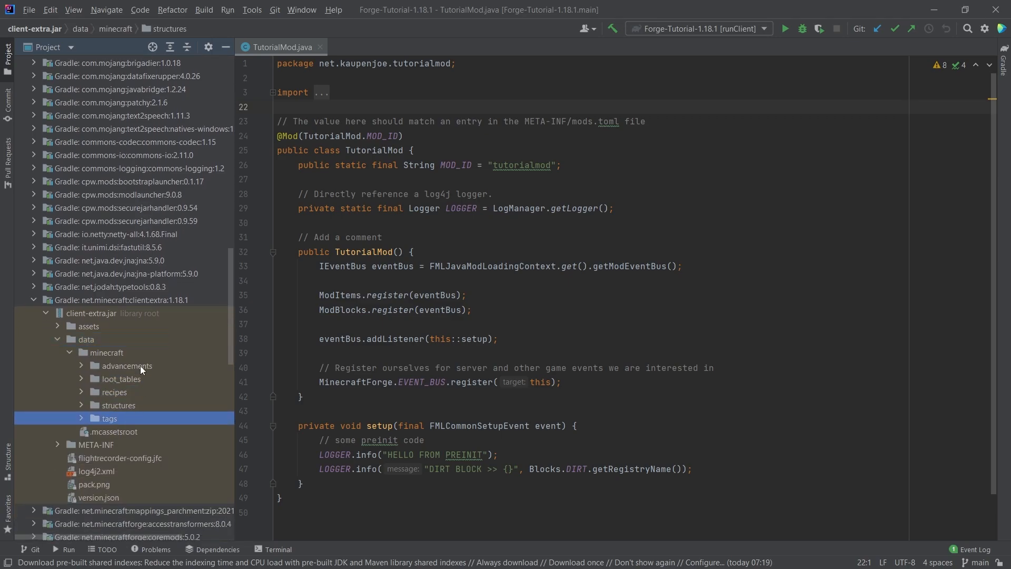
click(106, 351)
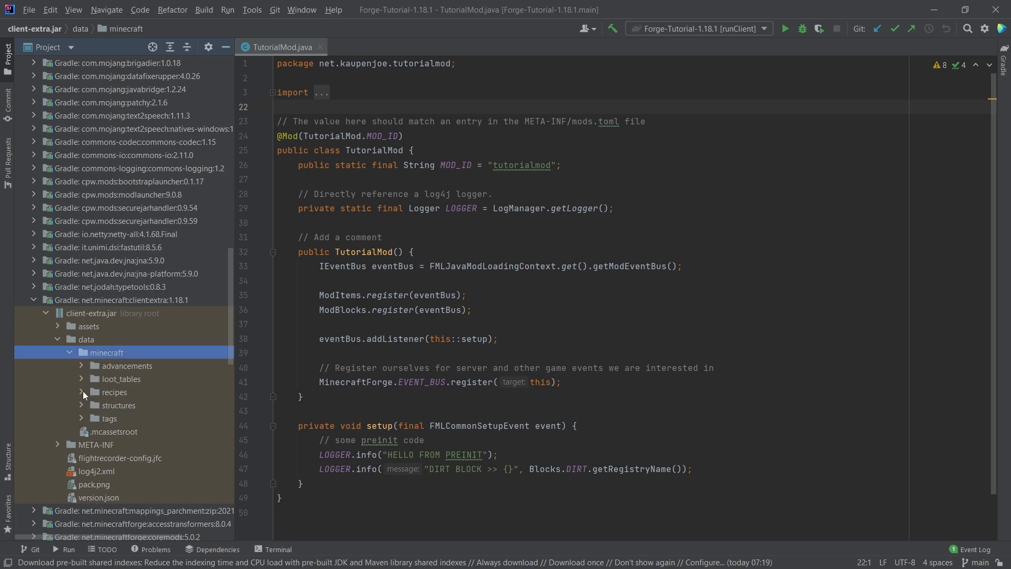
click(83, 391)
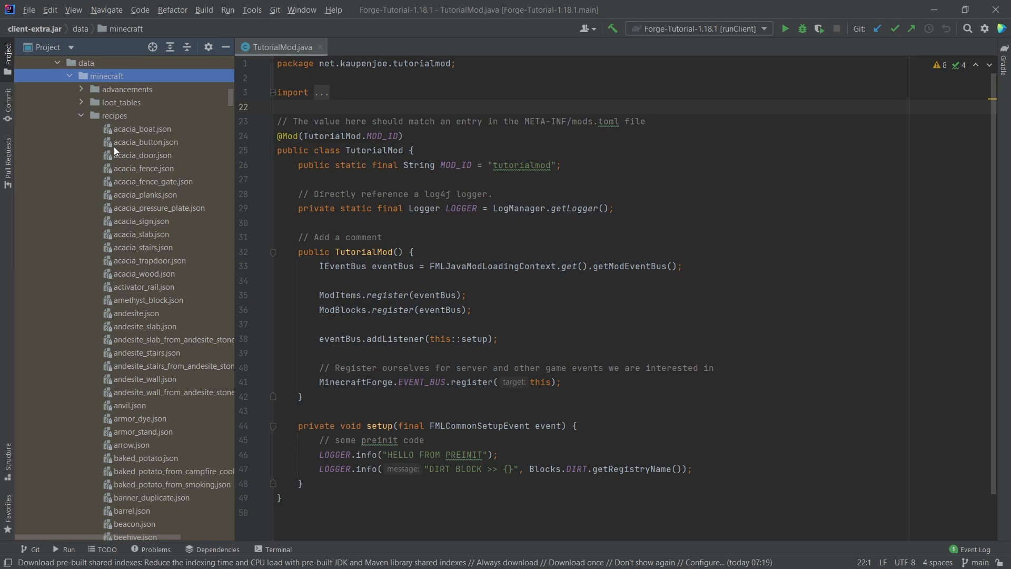
scroll(down, 3)
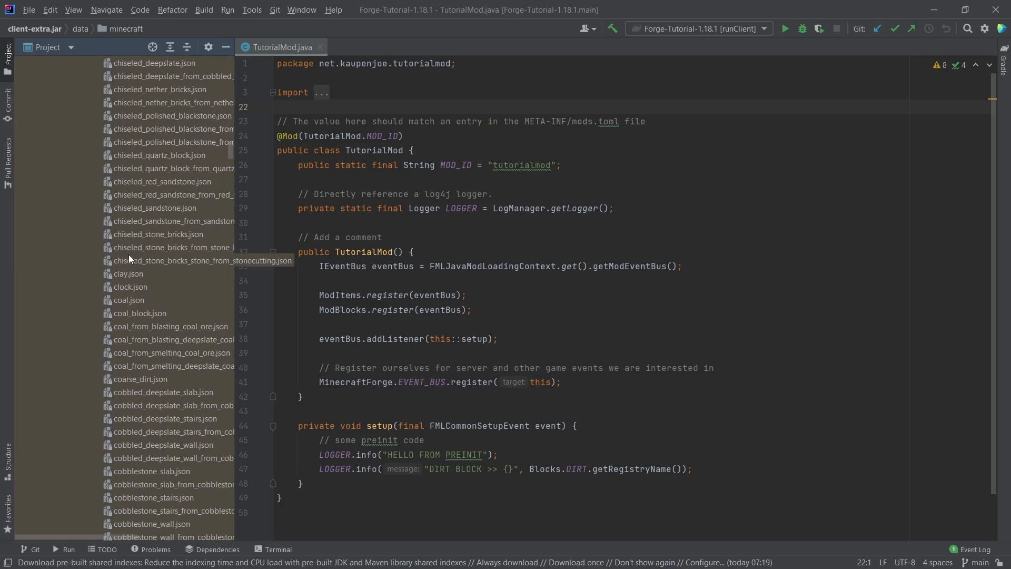
scroll(up, 3)
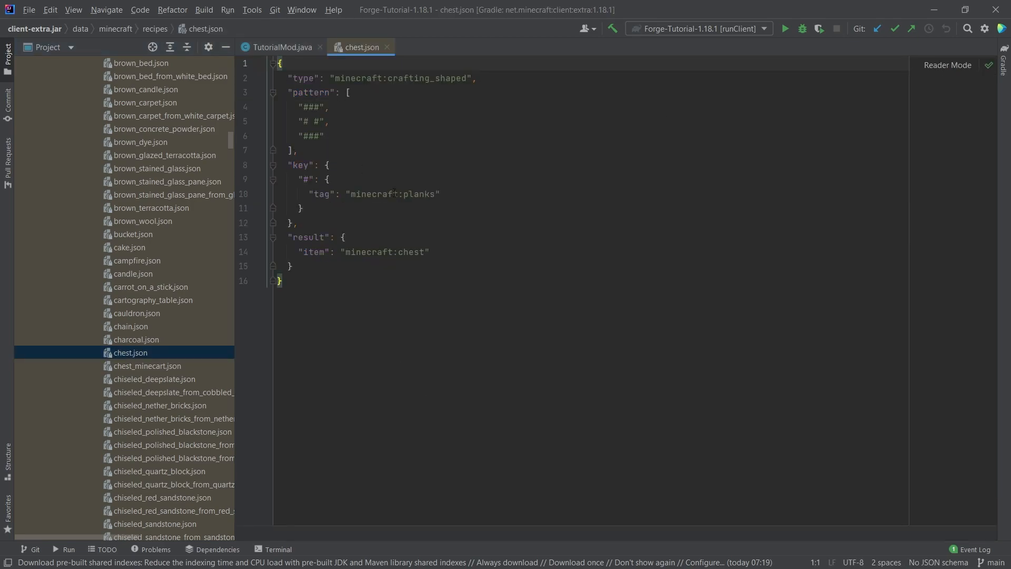
click(438, 194)
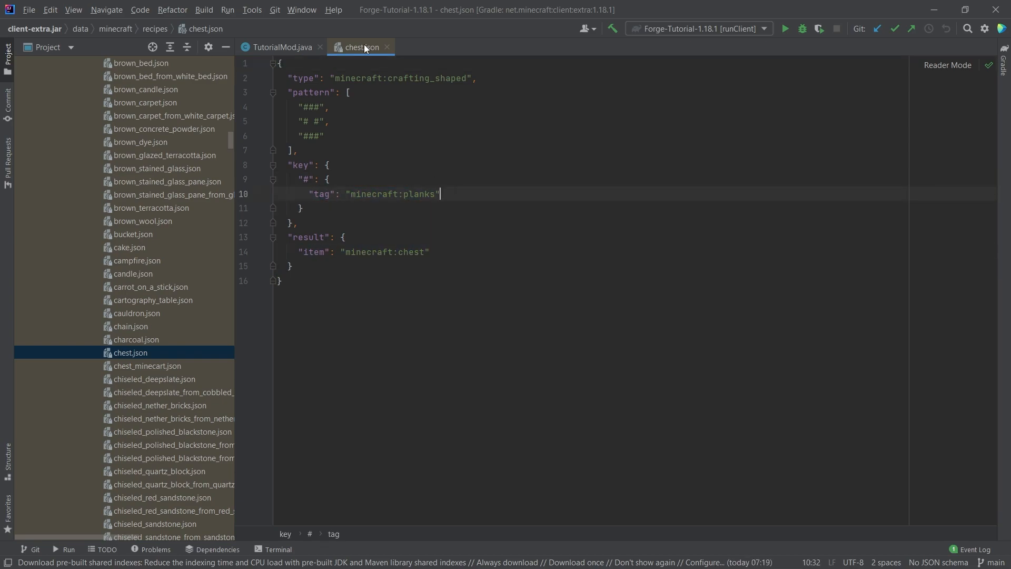
click(131, 326)
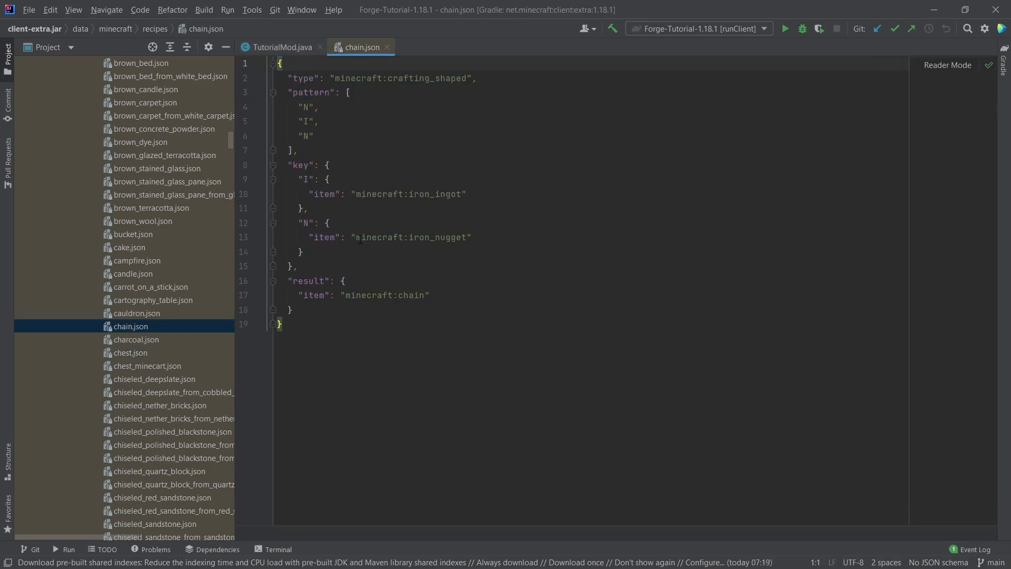
click(300, 252)
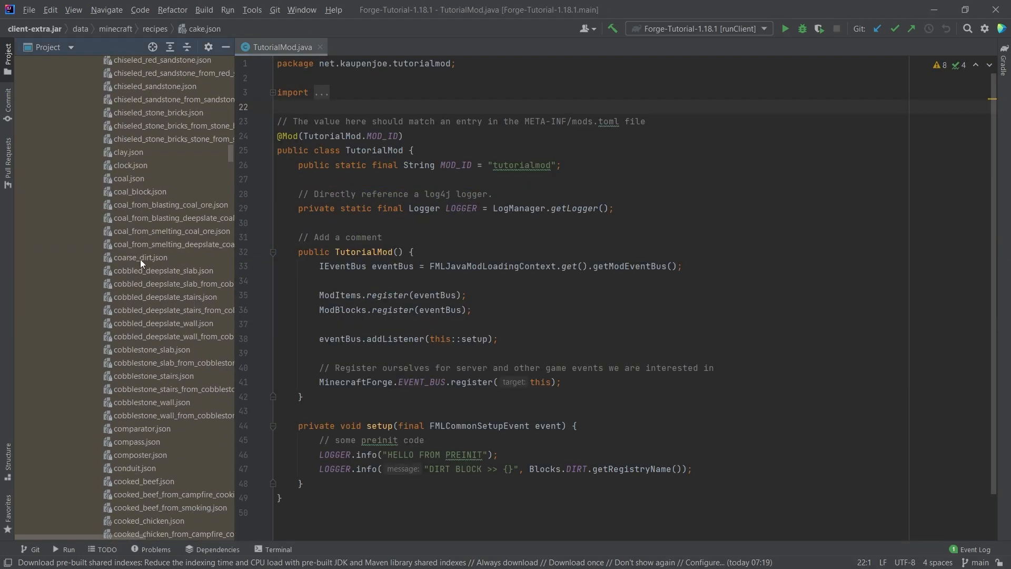
- Copy copper_block, copper_ingot and copper smelting JSONs into data/tutorialmod/recipes
scroll(up, 3)
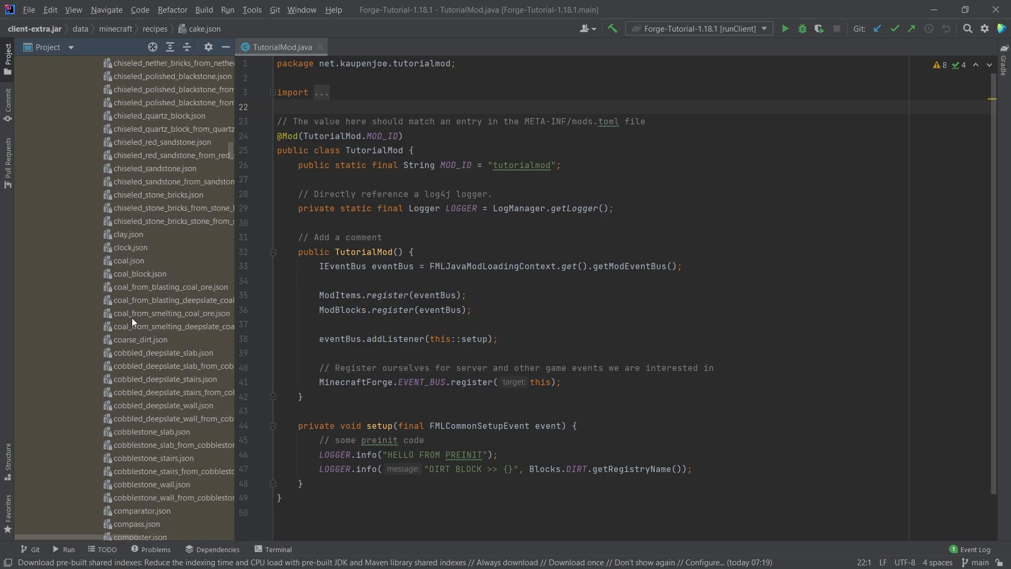
scroll(down, 3)
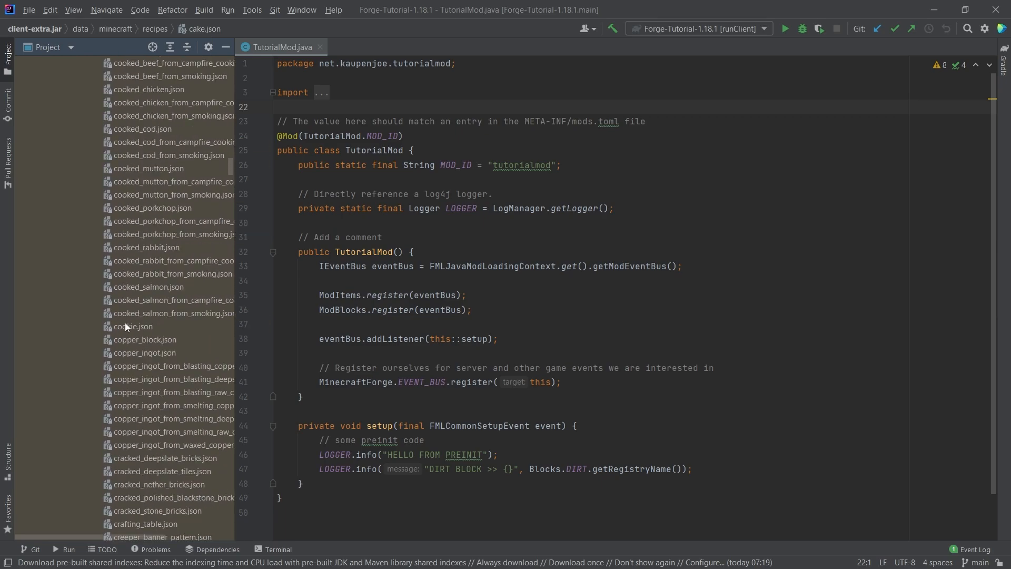
click(145, 339)
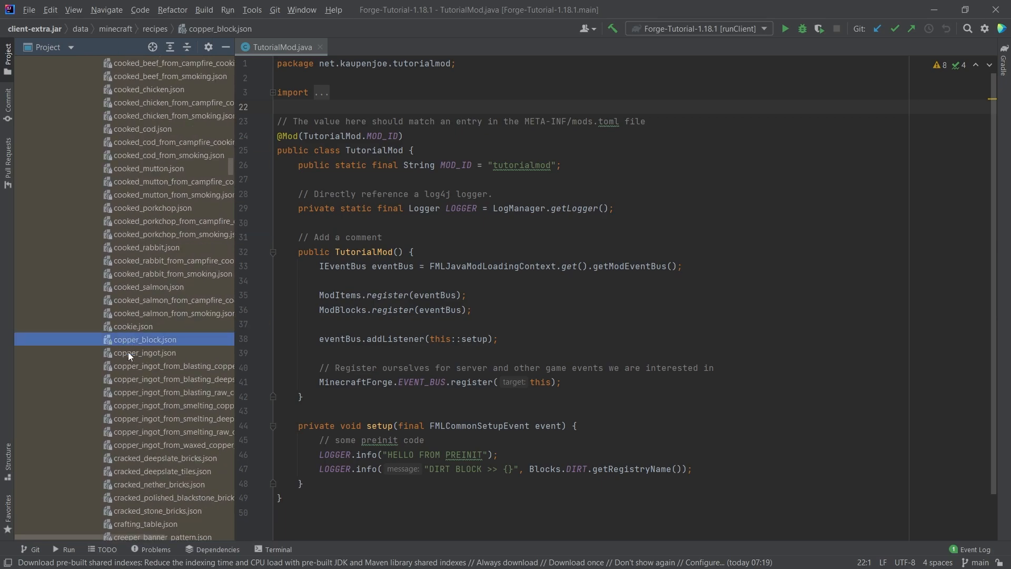
click(144, 353)
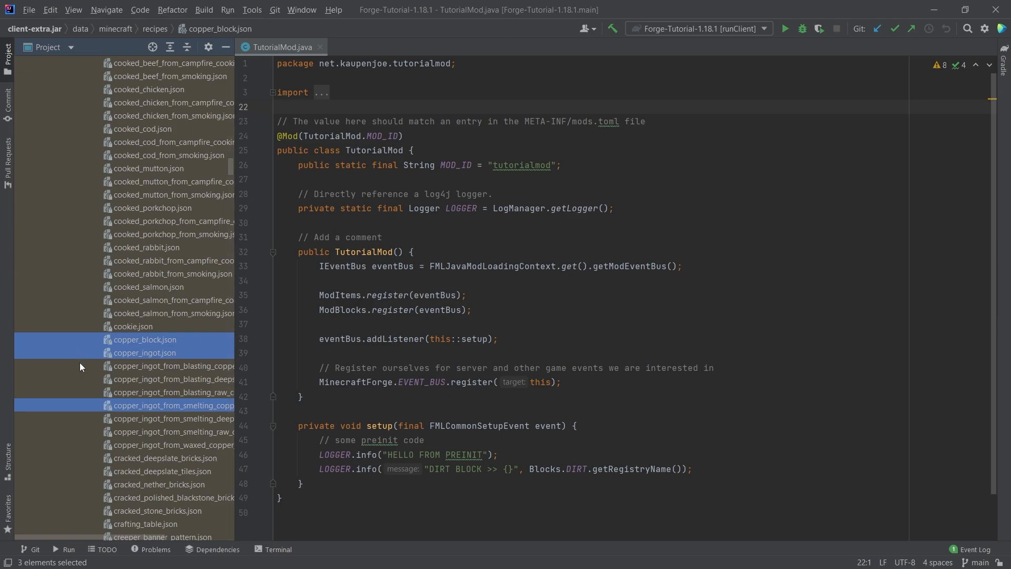
mouse_move(150, 366)
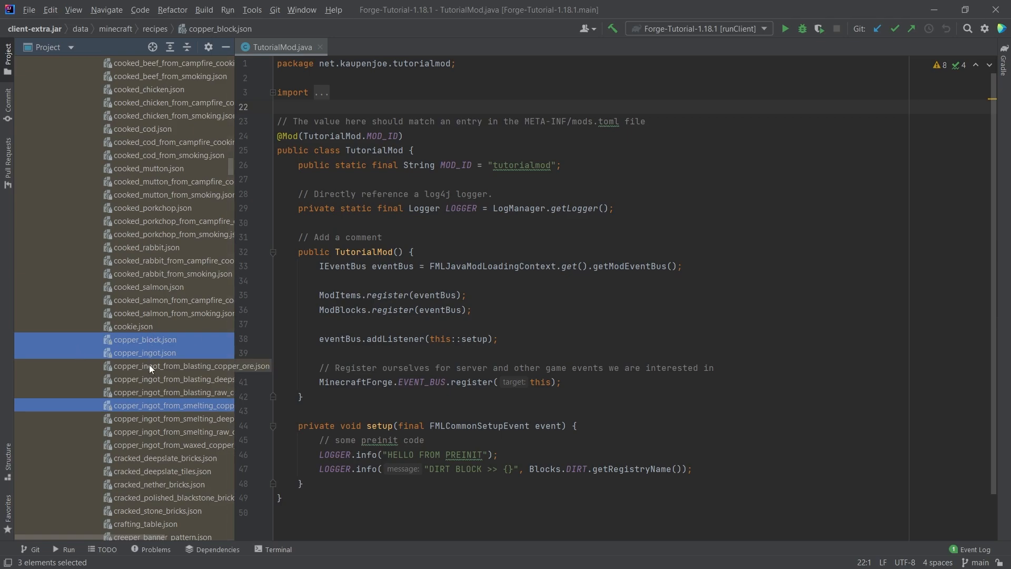
scroll(up, 3)
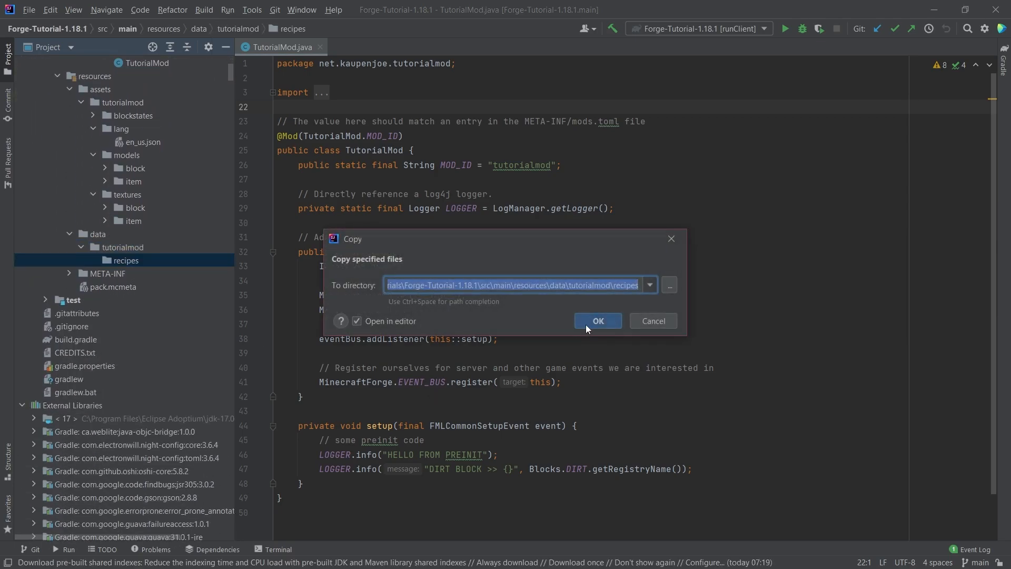
click(596, 320)
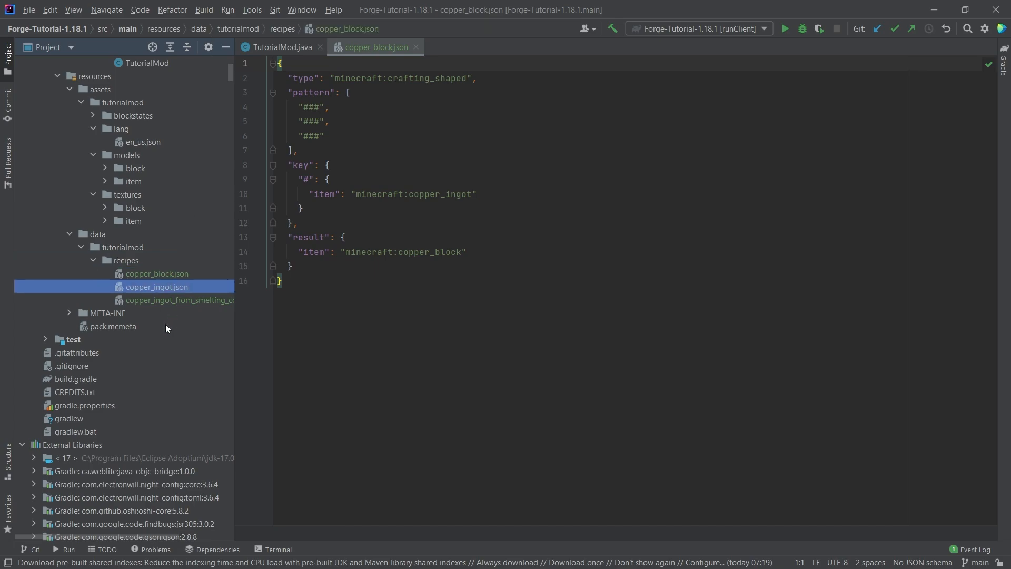
- Rename the copied copper_block.json to citrine_block.json via Refactor > Rename
click(157, 274)
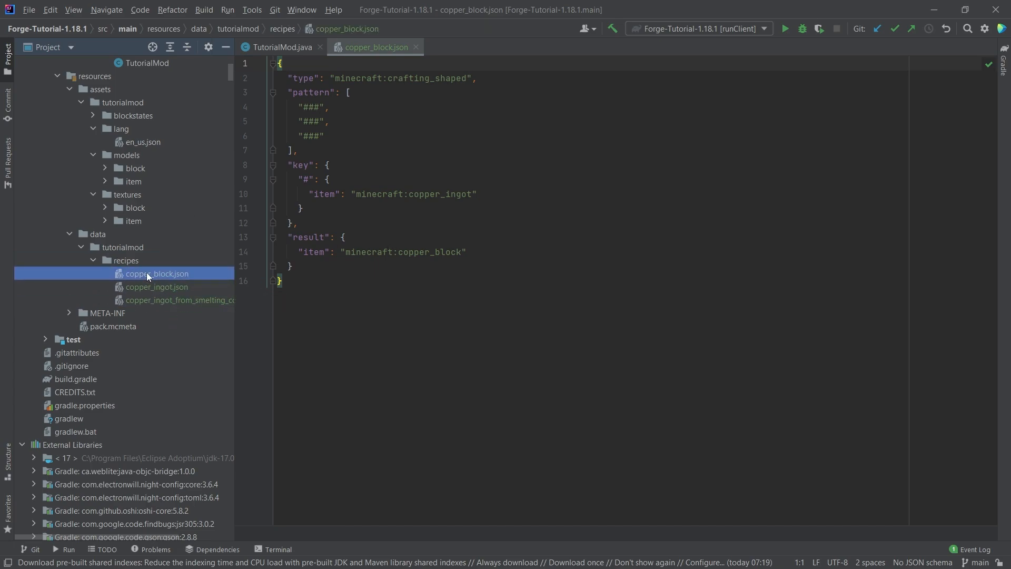
right_click(157, 273)
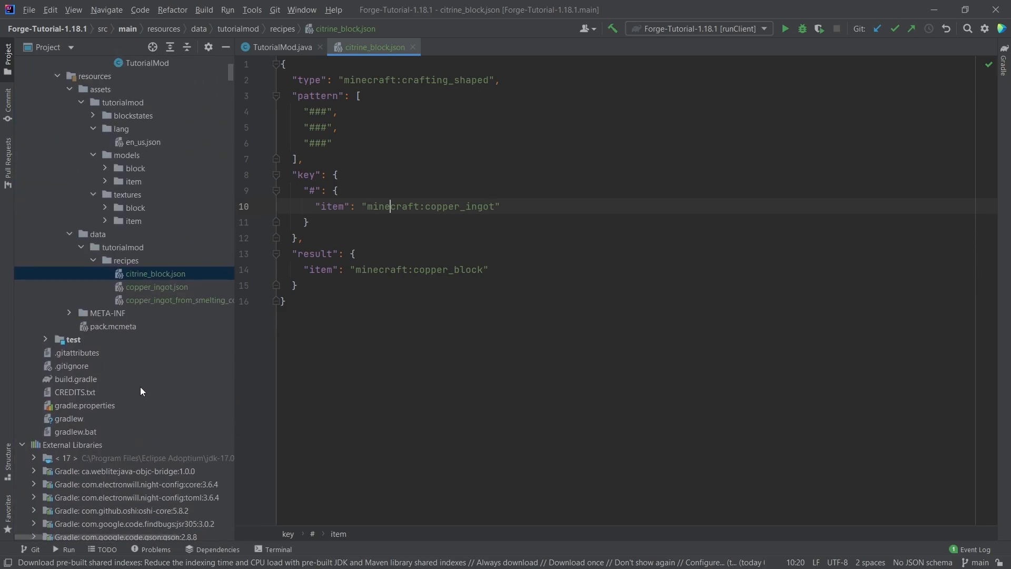
scroll(up, 3)
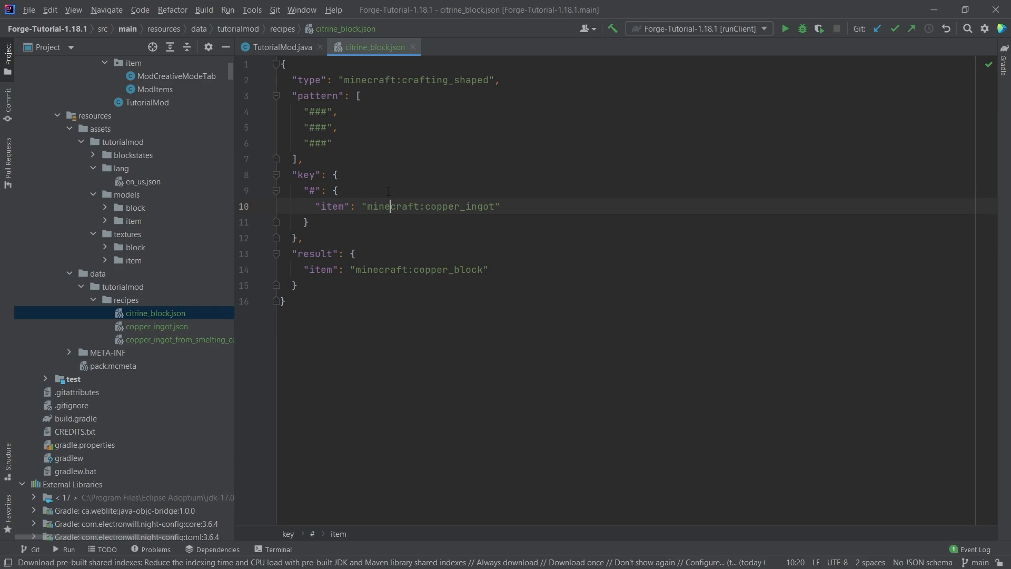
- Set the key item to tutorialmod:citrine and the result to tutorialmod:citrine_block
double_click(429, 206)
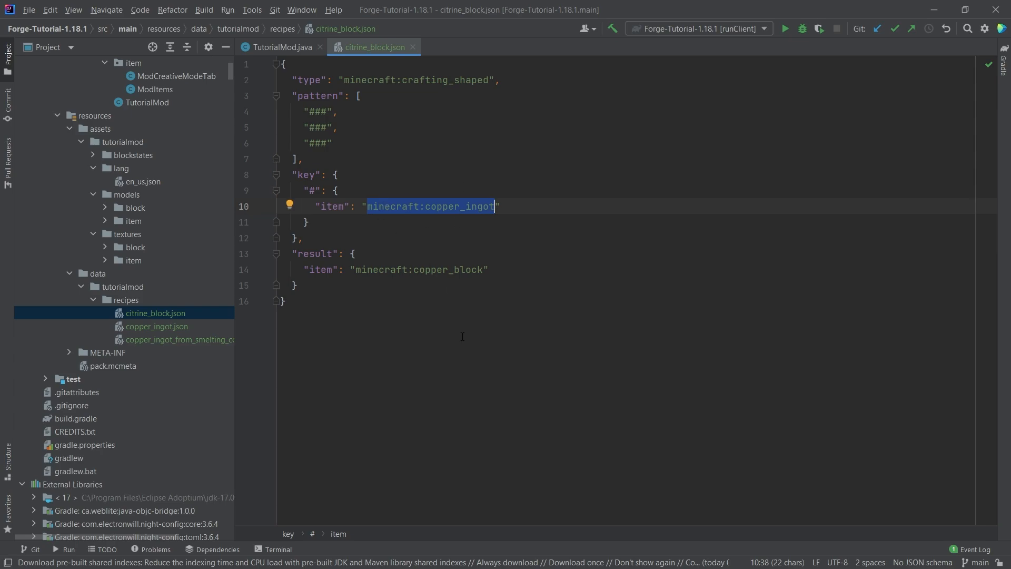
text(tutorialmod:citrine")
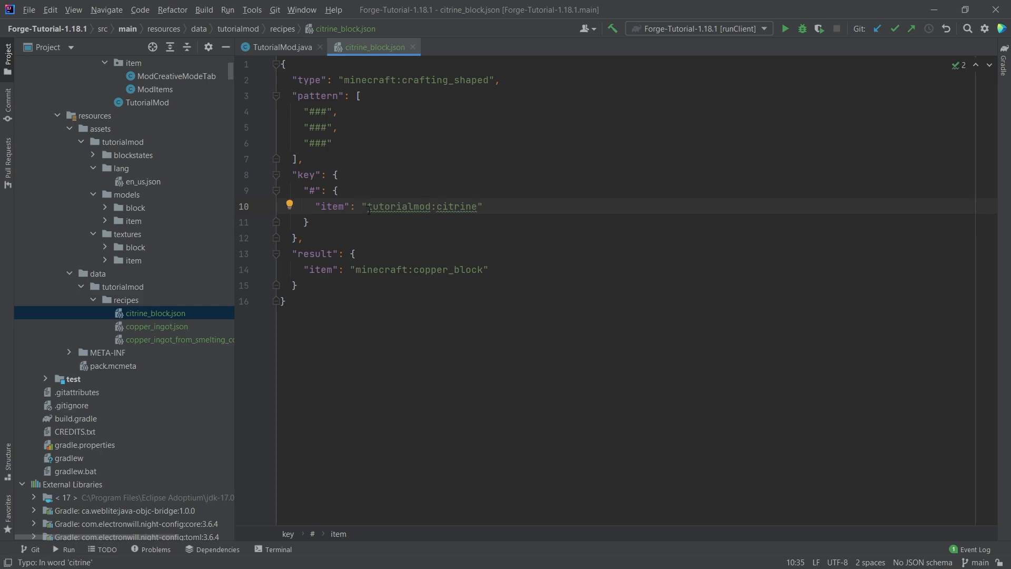
click(356, 270)
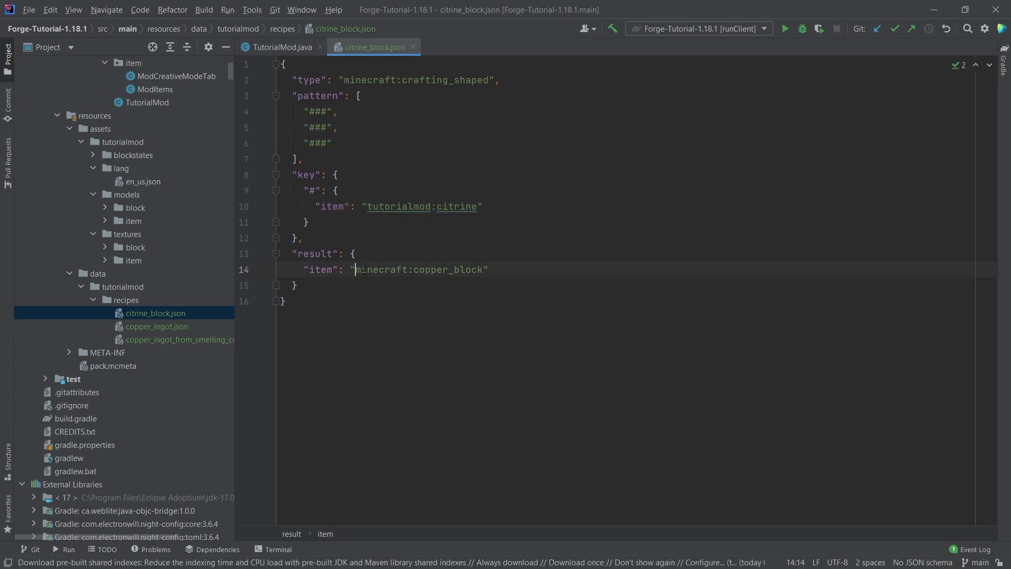
text(tutorialmod:citrine_block)
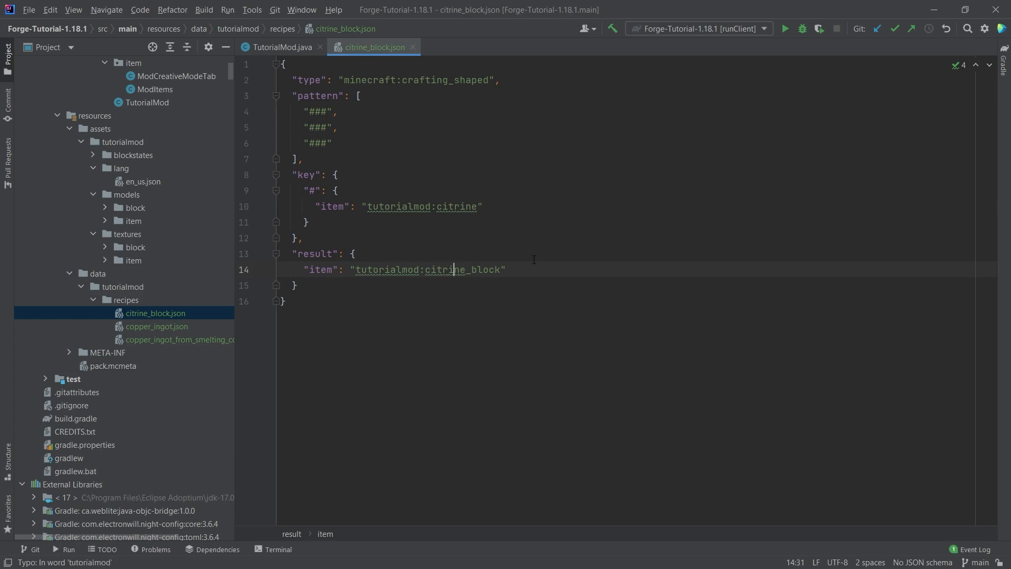
click(479, 207)
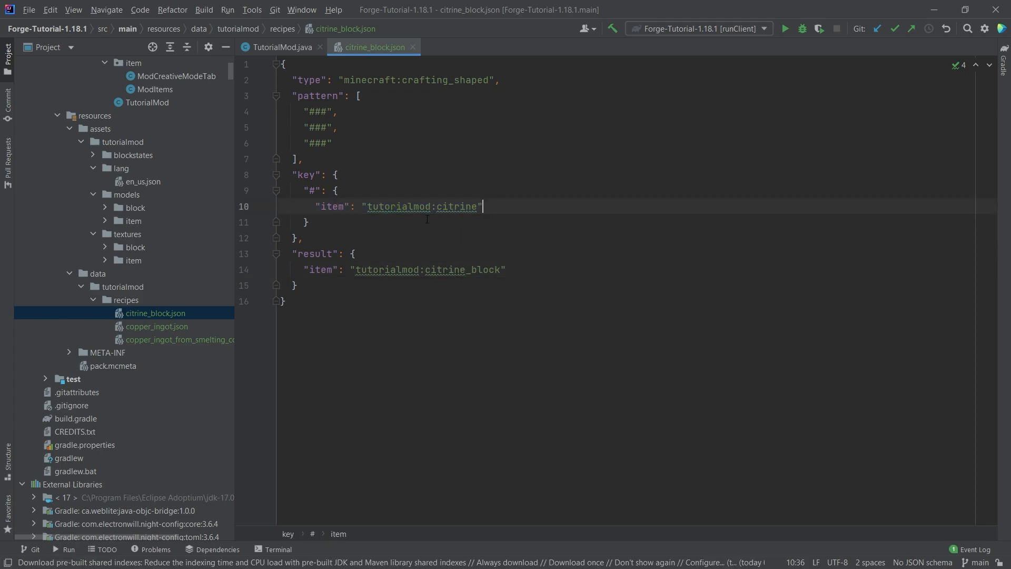
click(505, 269)
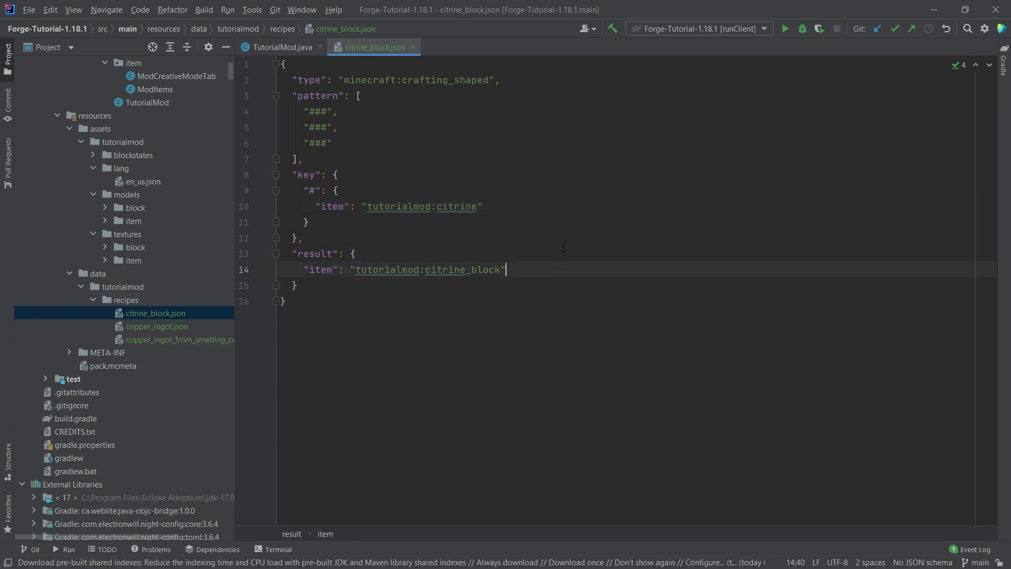
- Highlight the three pattern rows of the shaped citrine block recipe to review them
click(335, 112)
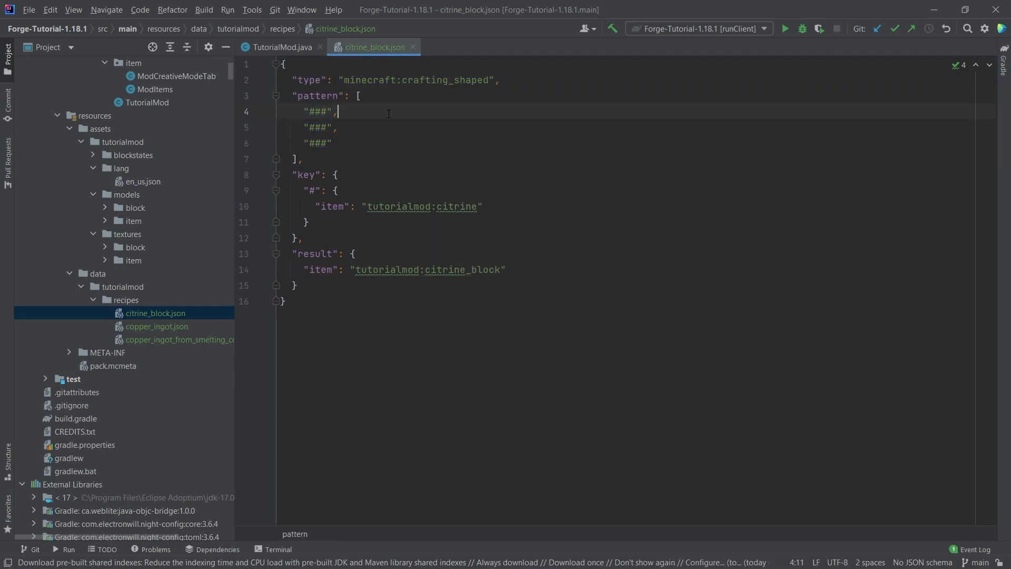
drag(335, 111, 303, 159)
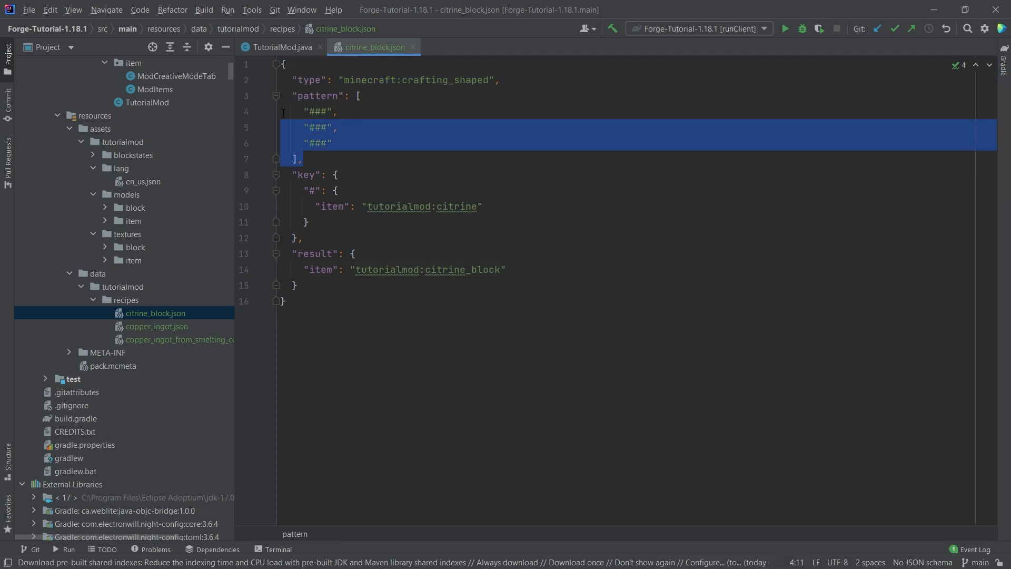
click(332, 142)
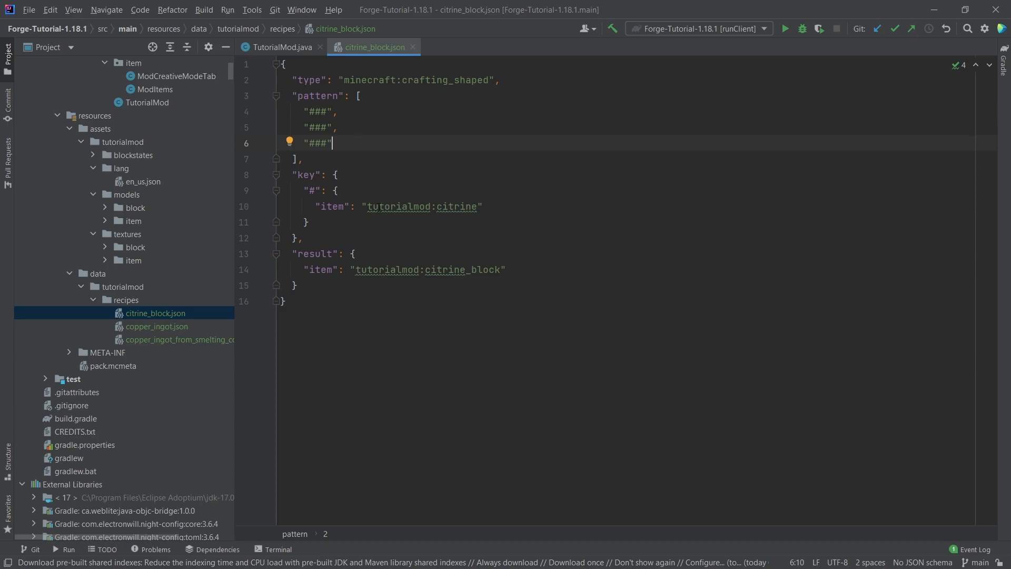
- Open the vanilla chain.json recipe and inspect its pattern rows and keys
scroll(down, 3)
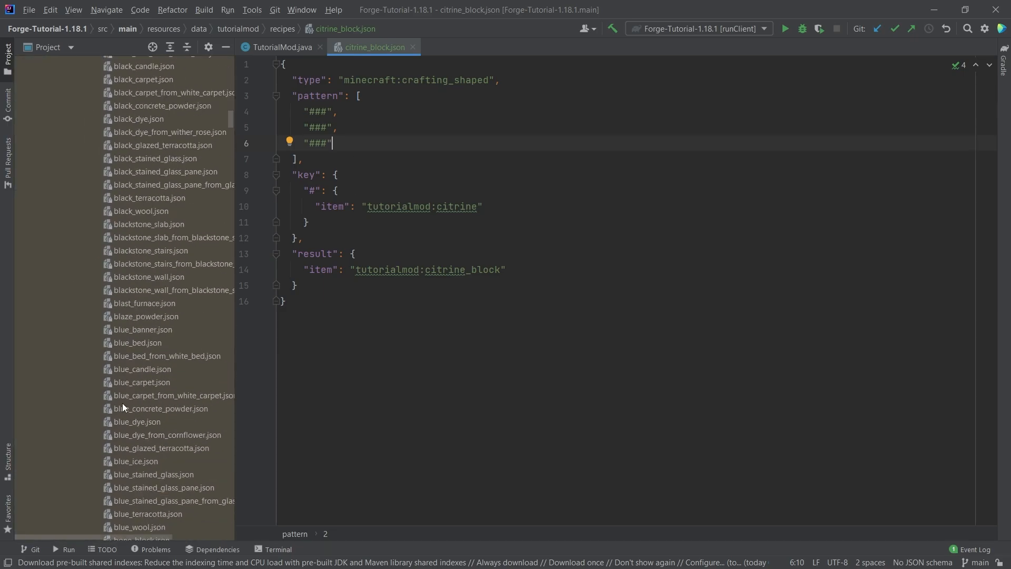
scroll(down, 3)
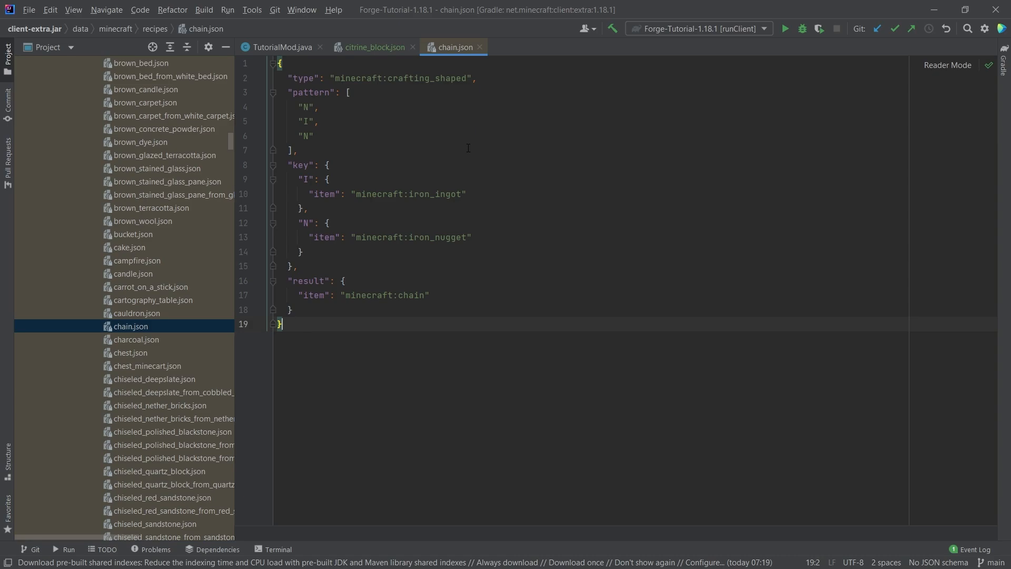
click(314, 136)
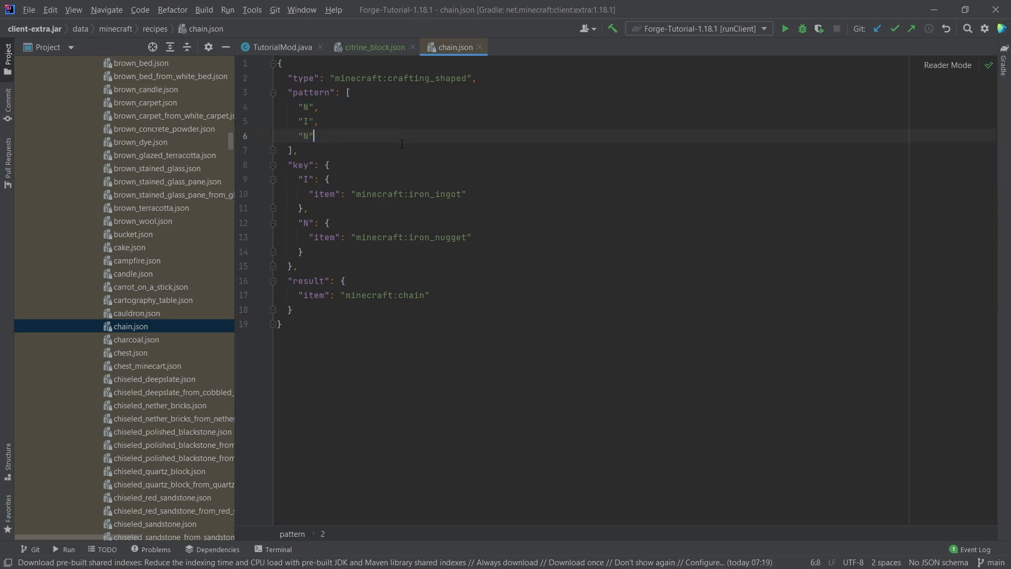
click(372, 46)
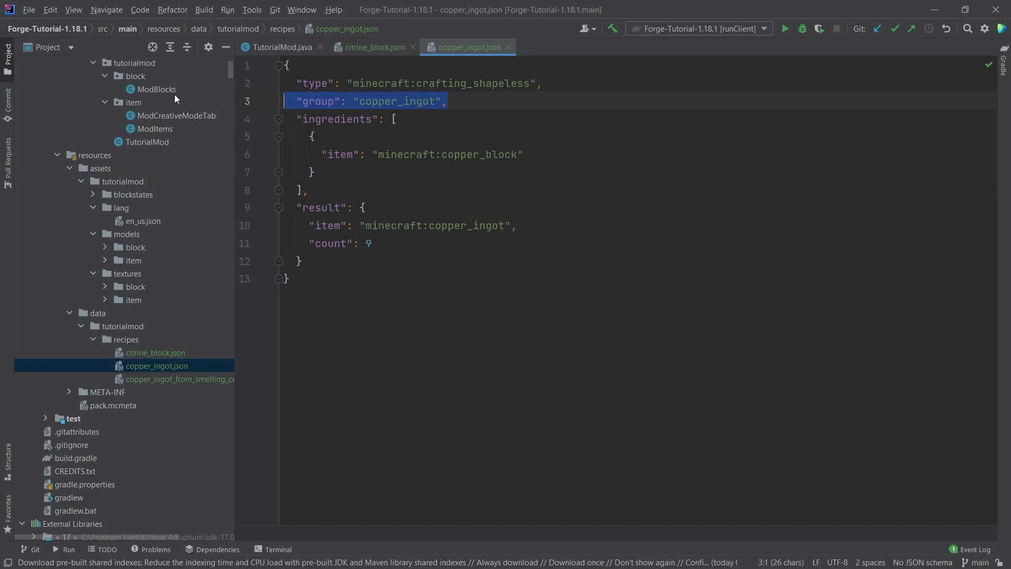
- Rename copper_ingot.json to citrine_from_block.json after removing the group line
click(444, 101)
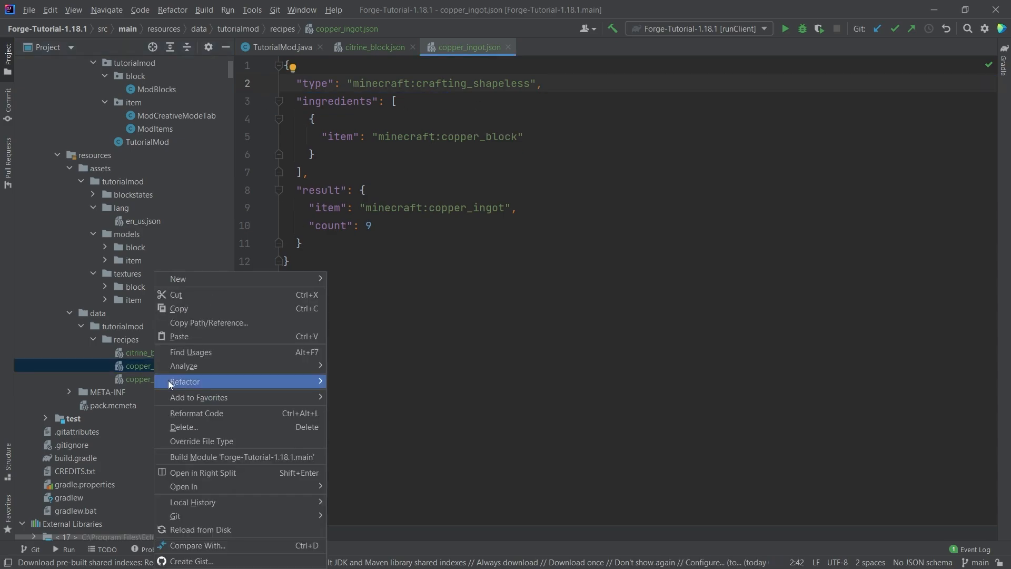
click(185, 381)
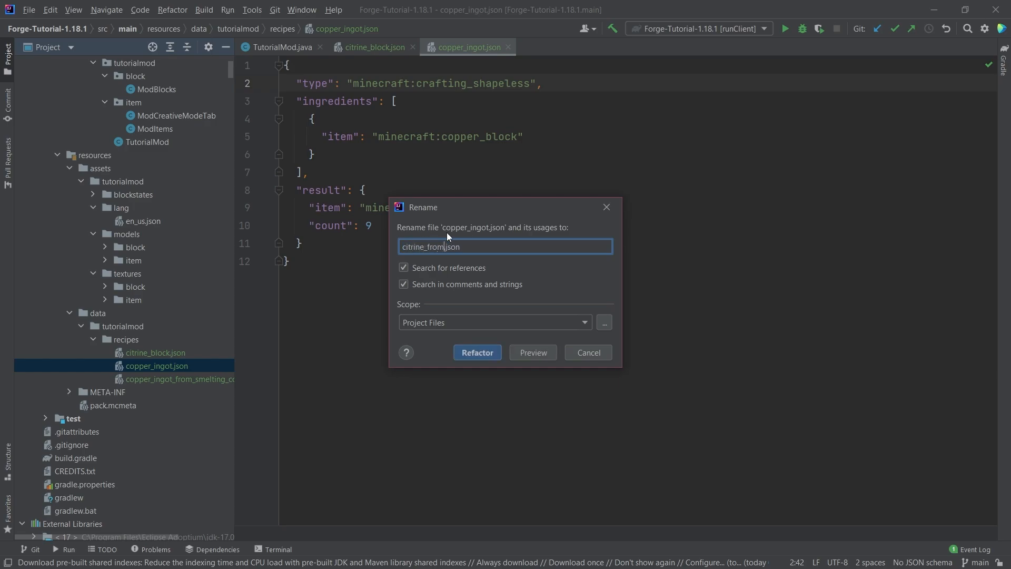
click(476, 351)
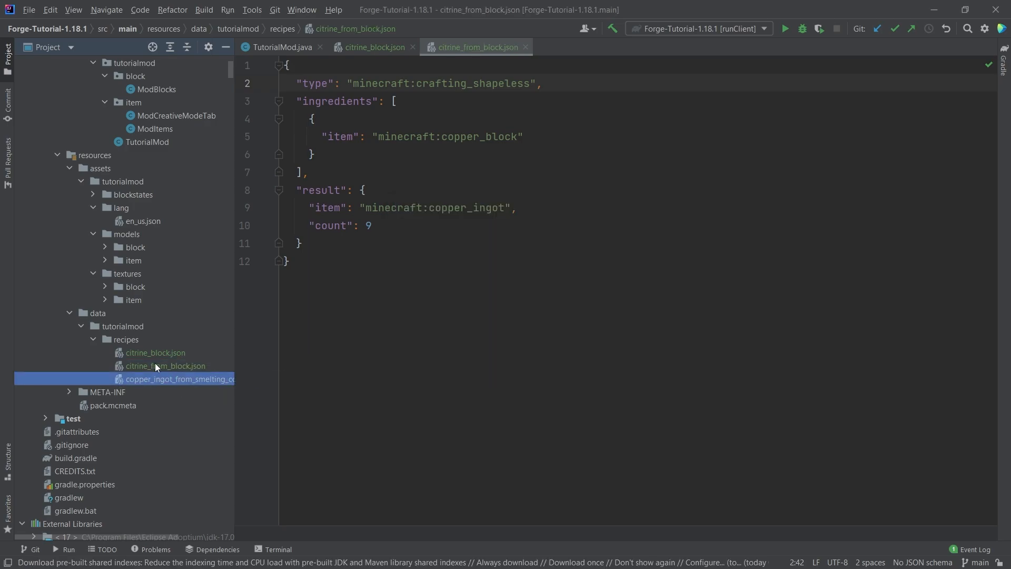
click(166, 365)
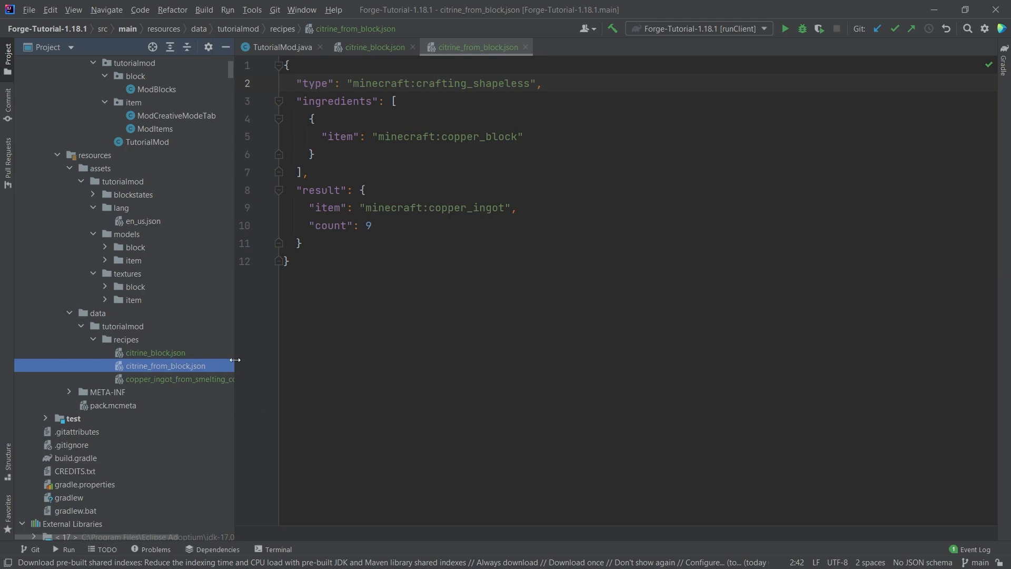
mouse_move(543, 290)
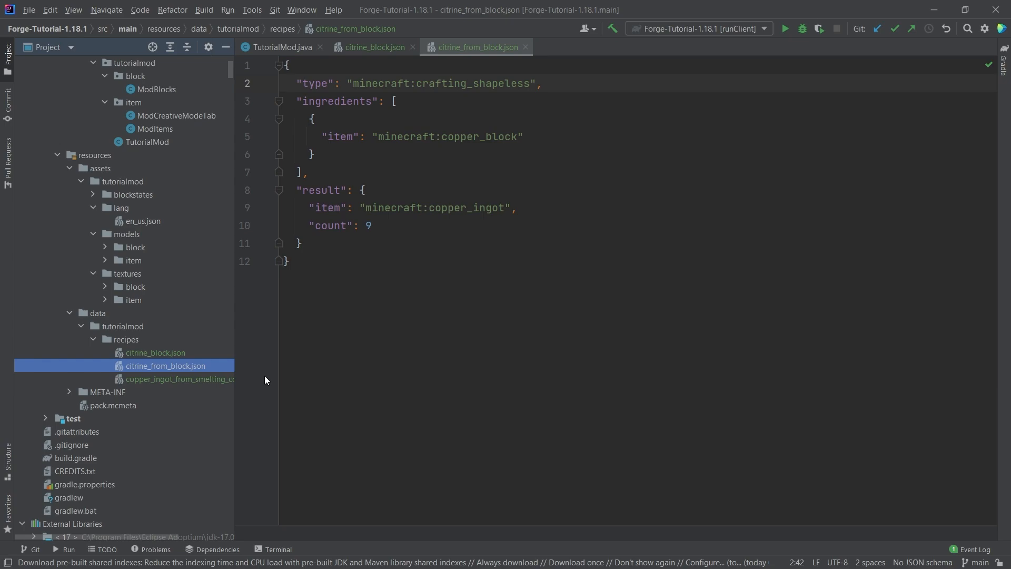
mouse_move(377, 59)
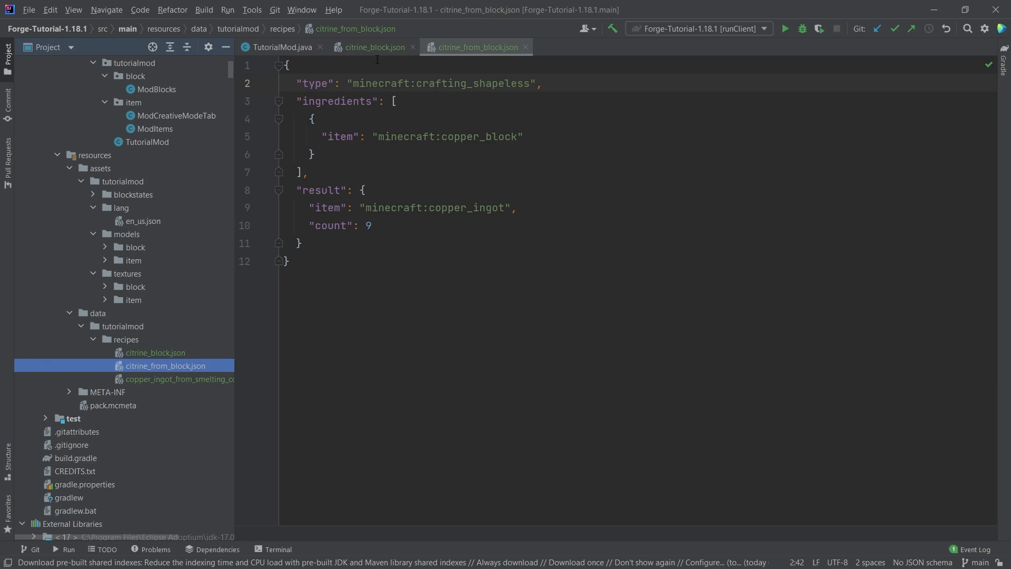
- Set the ingredient to tutorialmod:citrine_block and the result to 9 tutorialmod:citrine
click(540, 82)
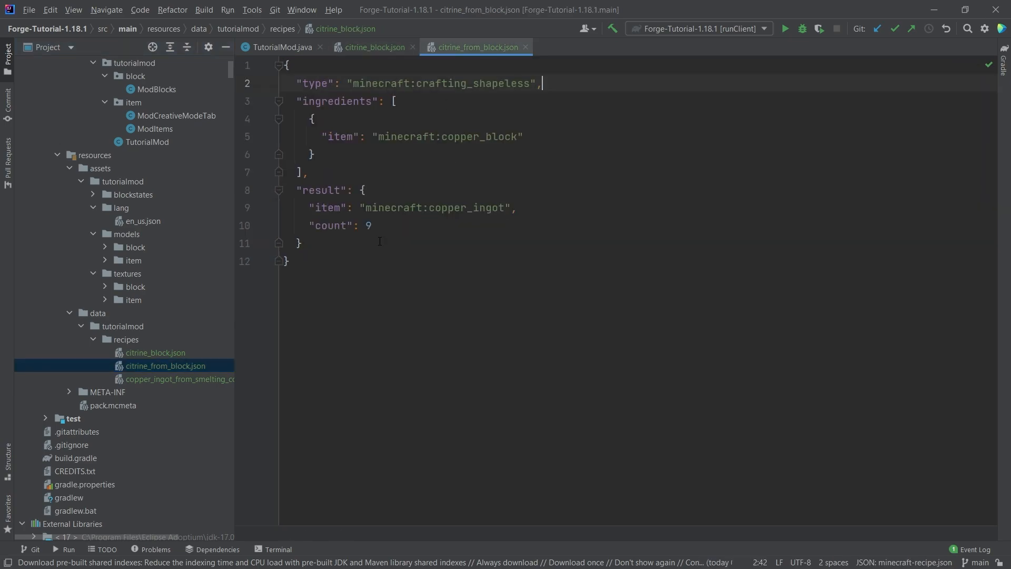
double_click(437, 207)
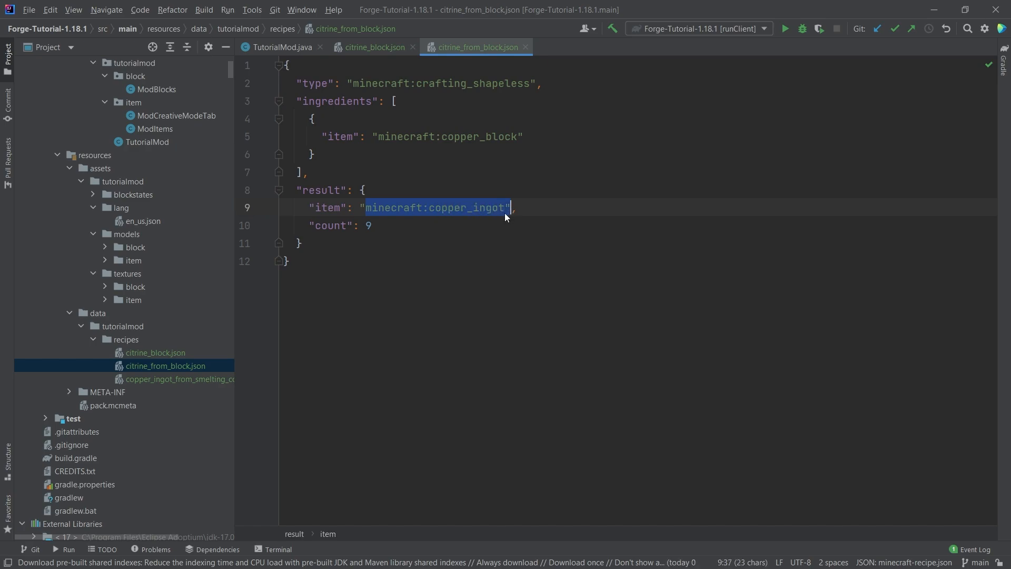
text(tutorialmod:citrine",)
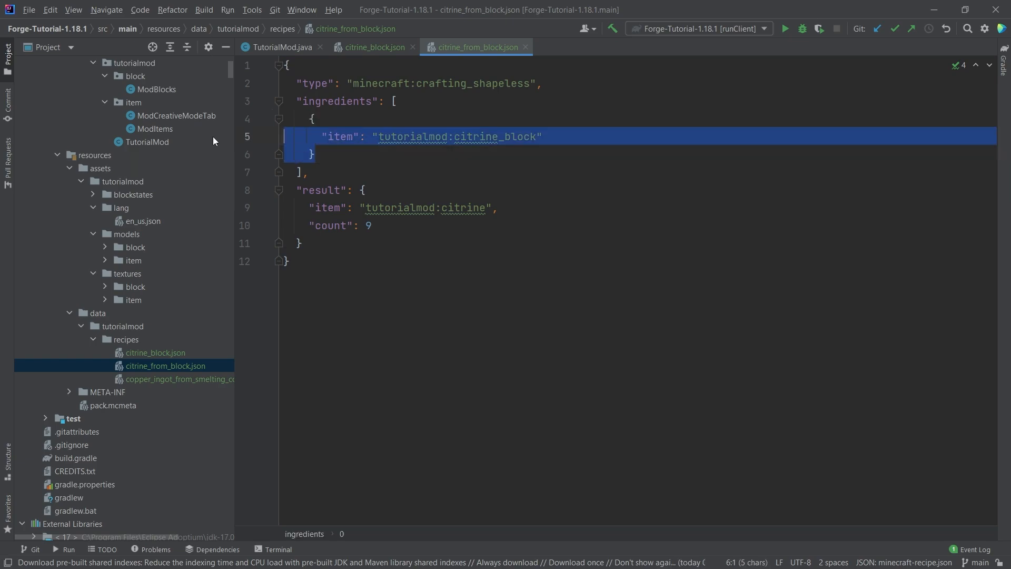
click(461, 154)
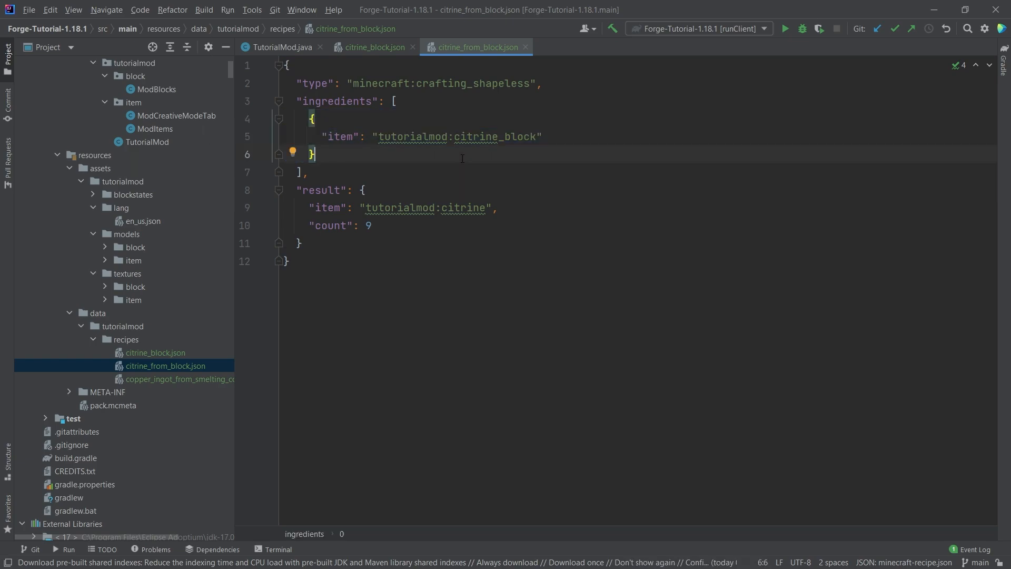
mouse_move(448, 242)
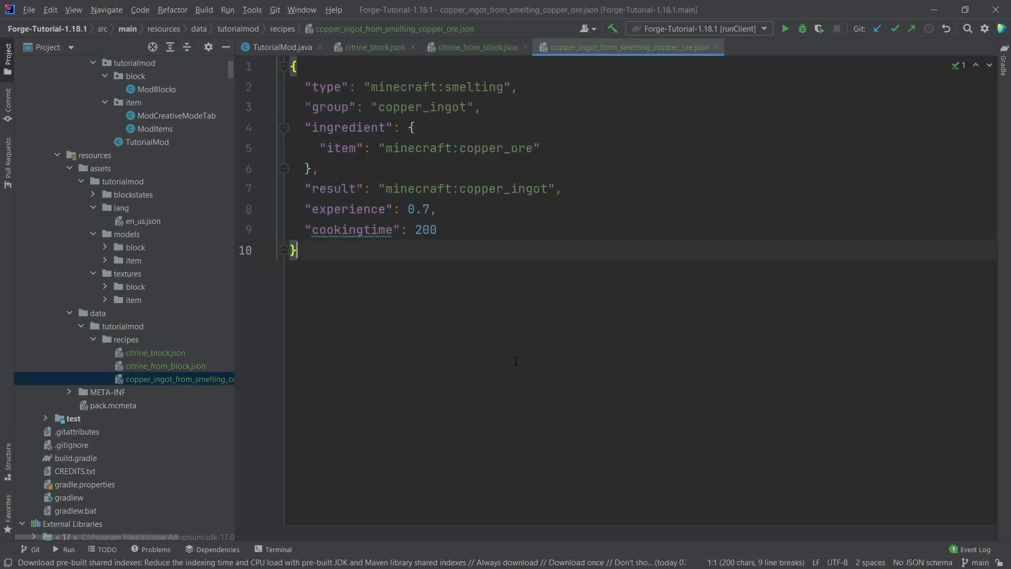
- Rename the smelting JSON to citrine_from_smelting_citrine_ore.json
click(107, 392)
text(citrine_from_smelting_citrine_ore.json)
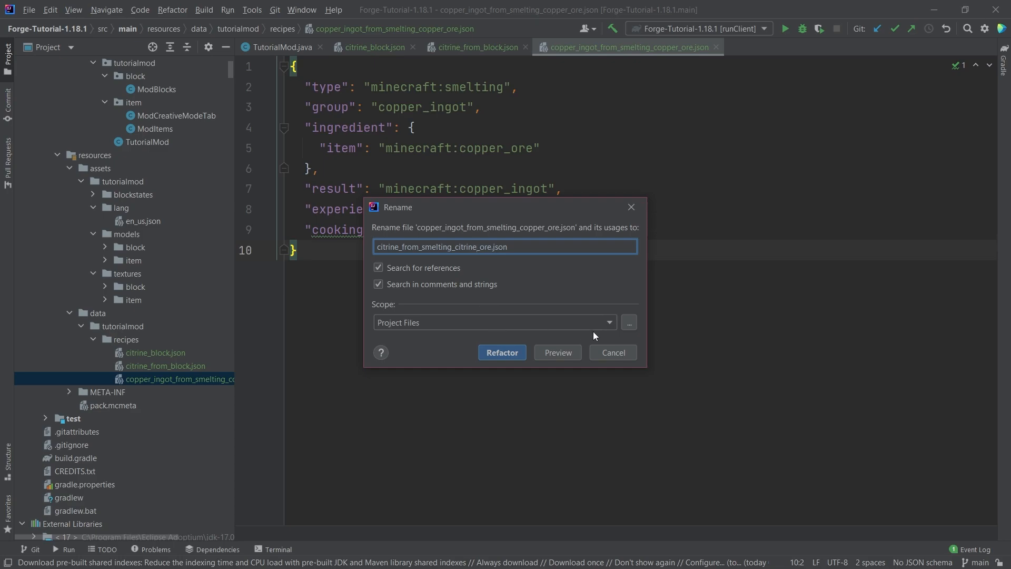
click(501, 352)
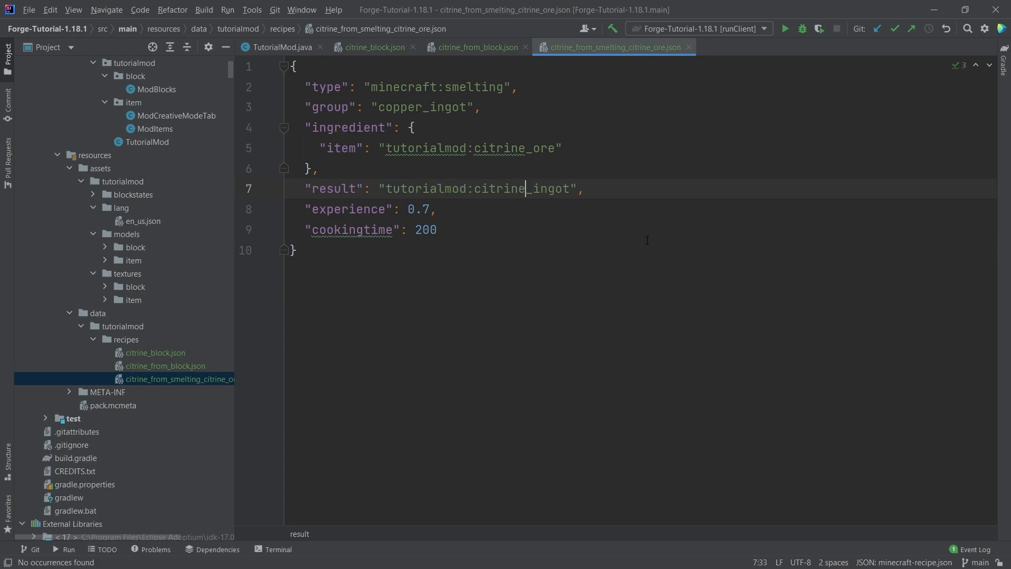
- Set experience 0.9, cookingtime 400, ingredient tutorialmod:citrine_ore and result tutorialmod:citrine
click(423, 208)
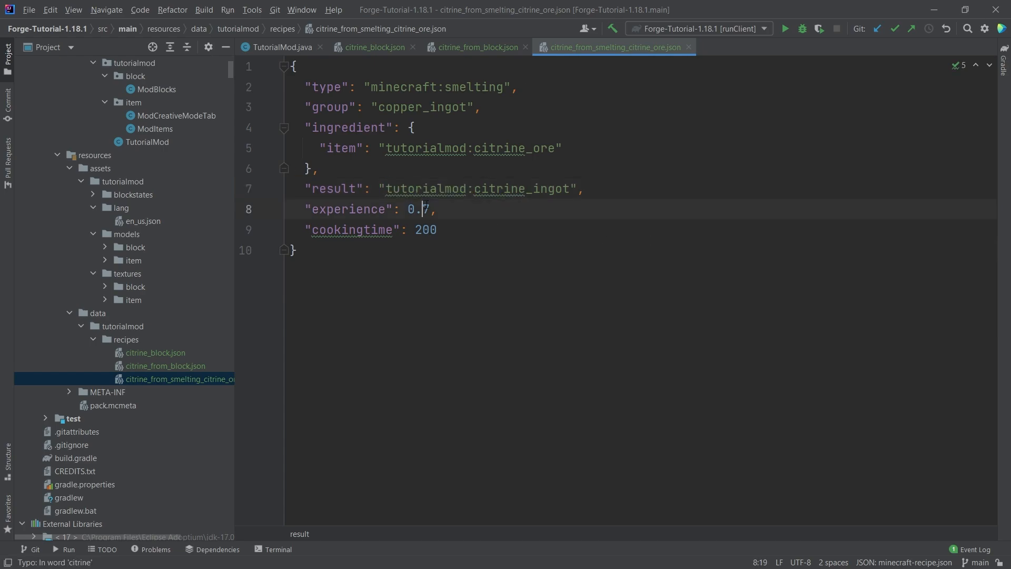
text(9)
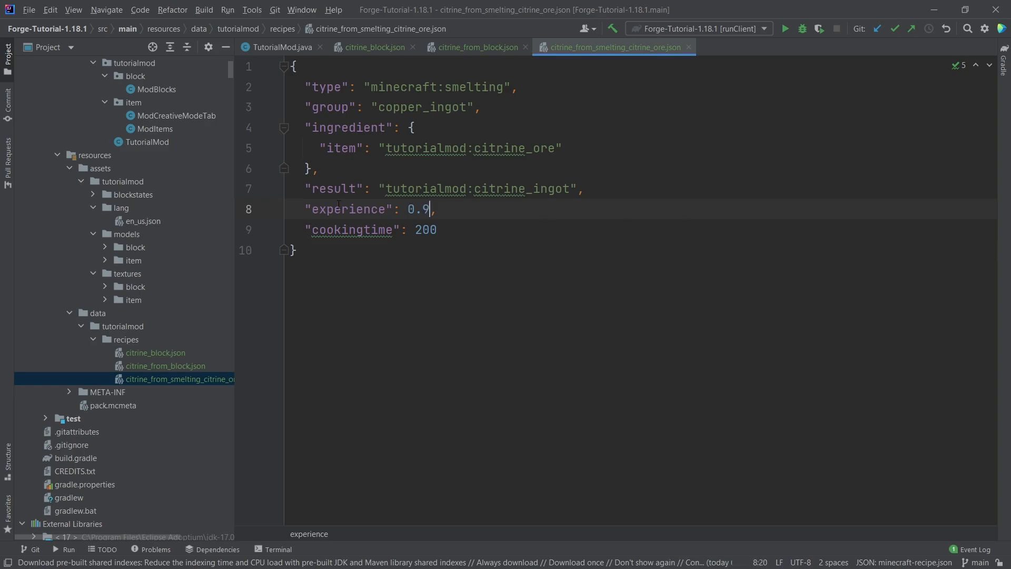
double_click(420, 230)
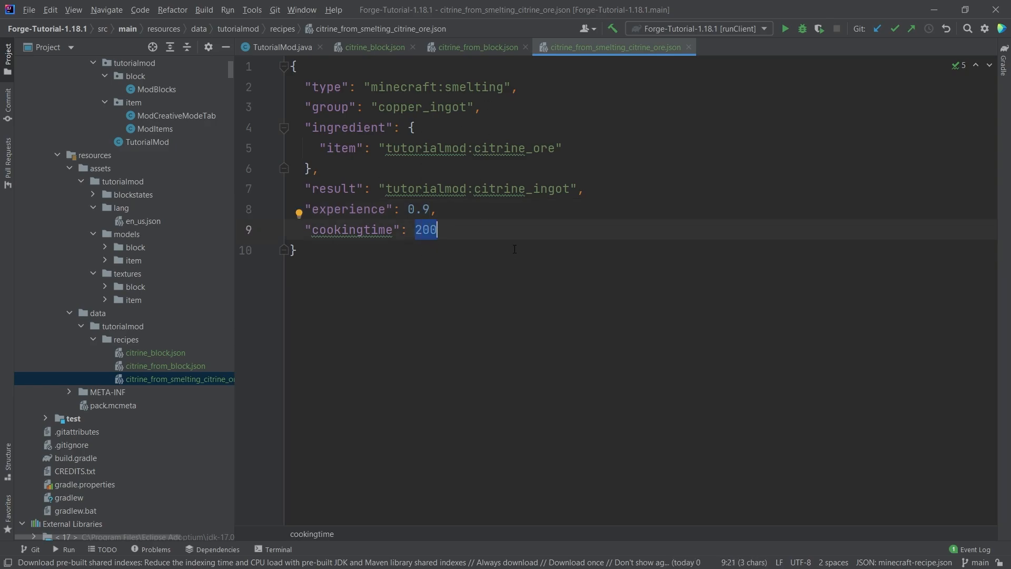
text(400)
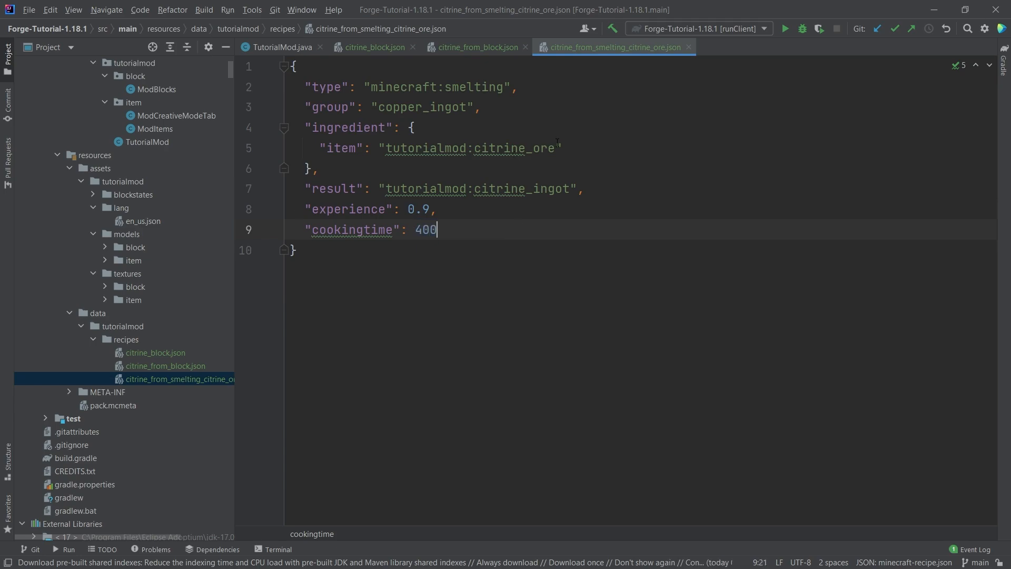
click(567, 147)
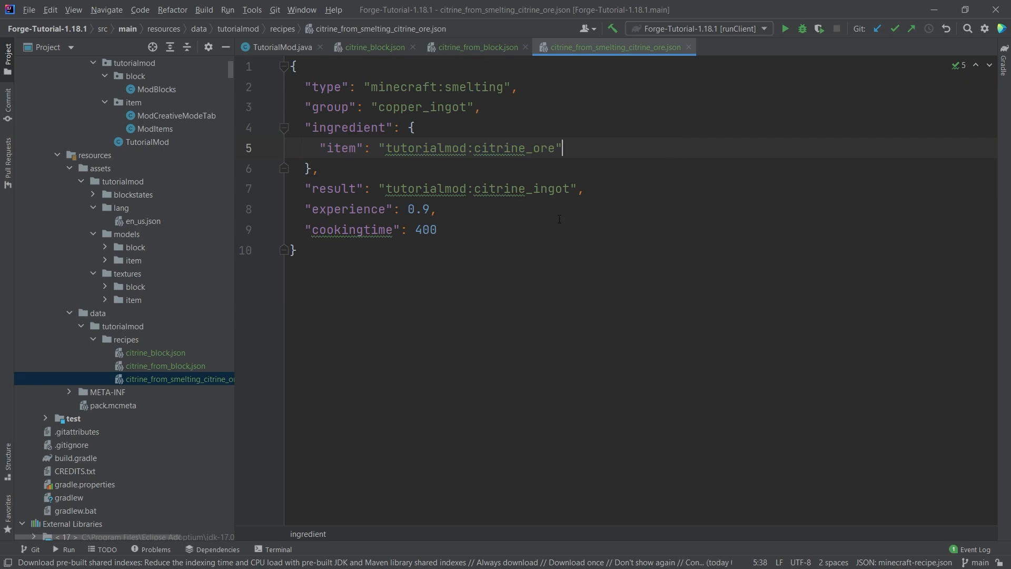
click(438, 231)
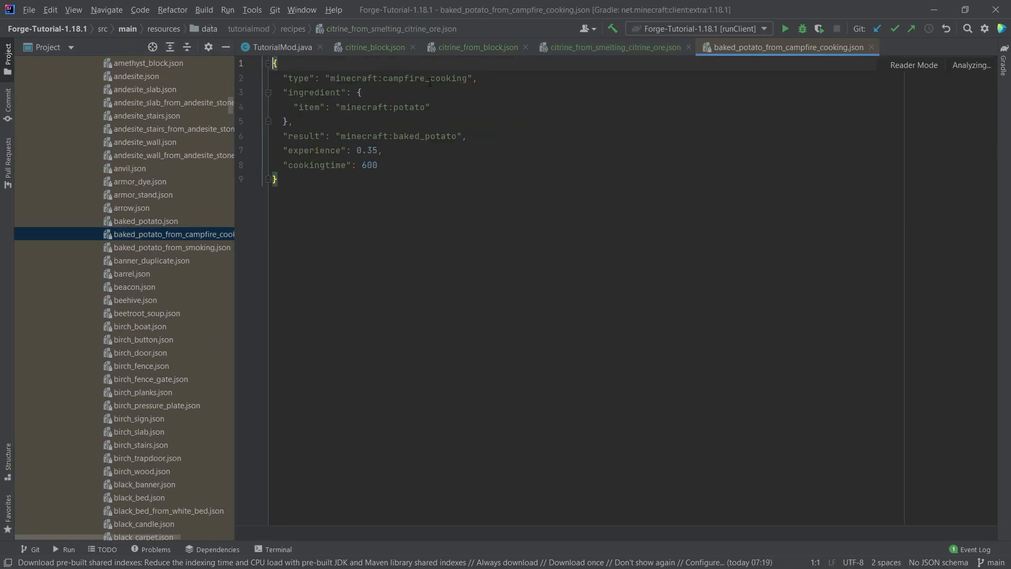
- Close the campfire and stonecutting example tabs and browse the vanilla recipes list
click(613, 46)
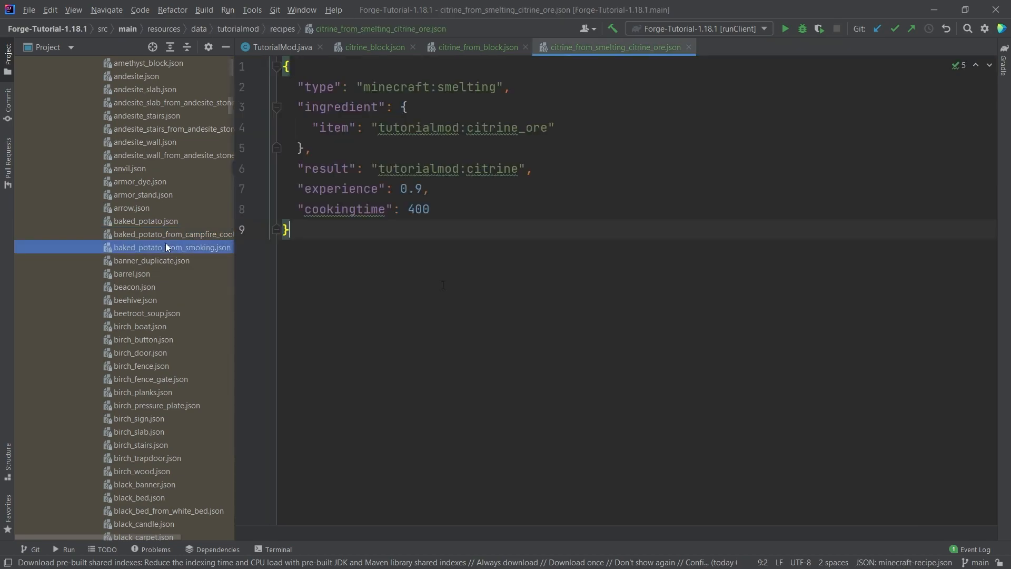
mouse_move(119, 144)
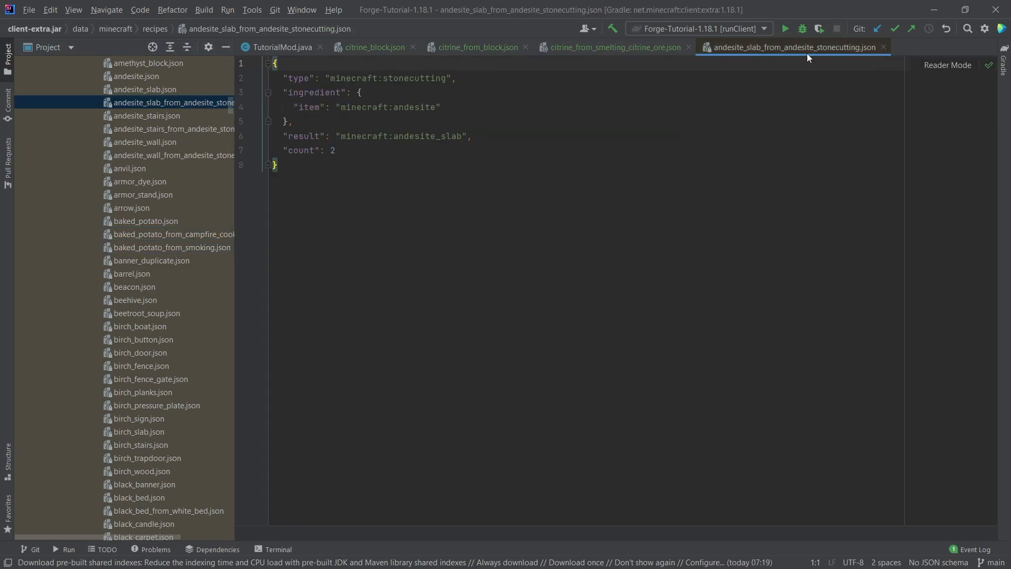
click(614, 47)
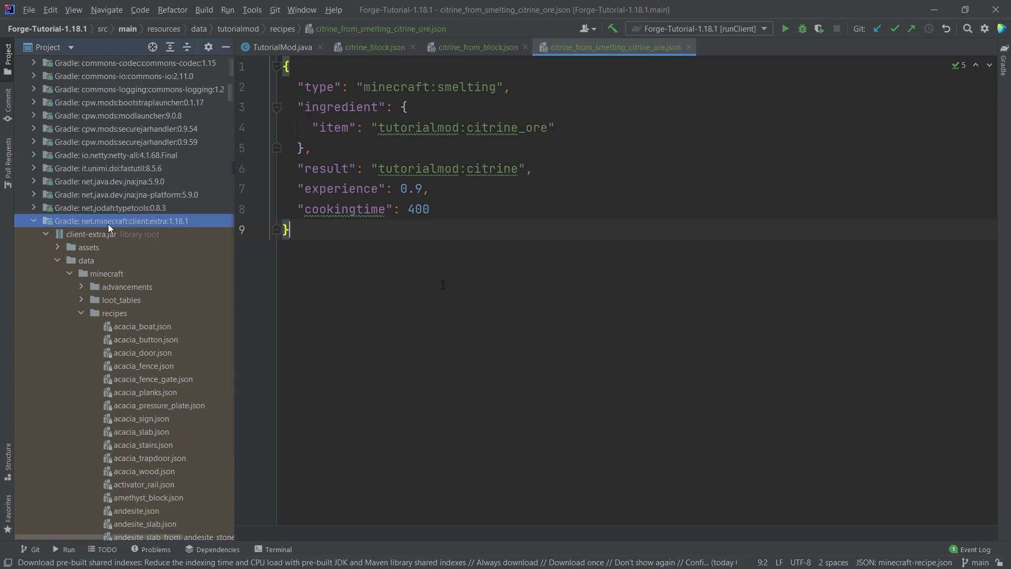
mouse_move(192, 207)
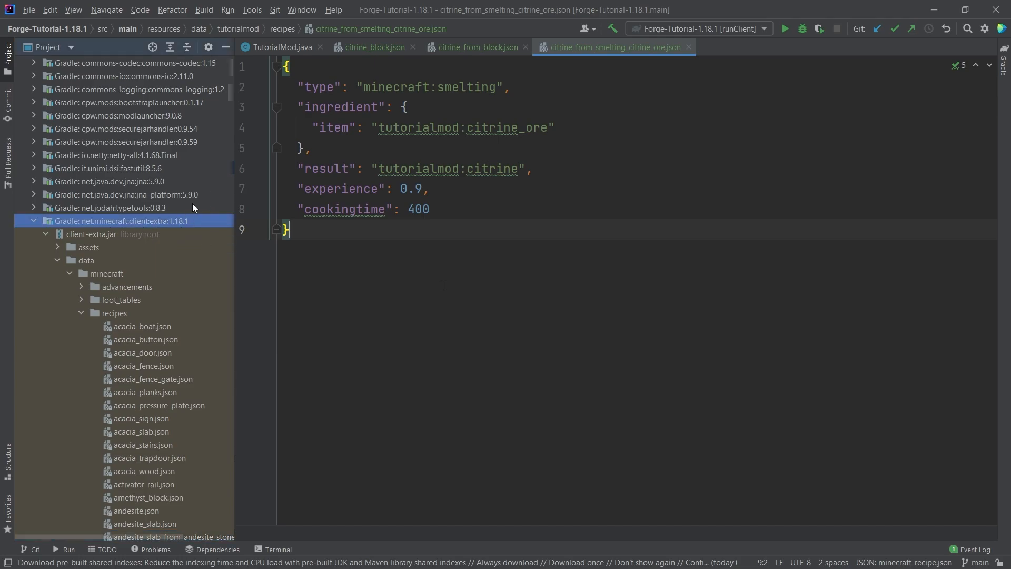
scroll(down, 3)
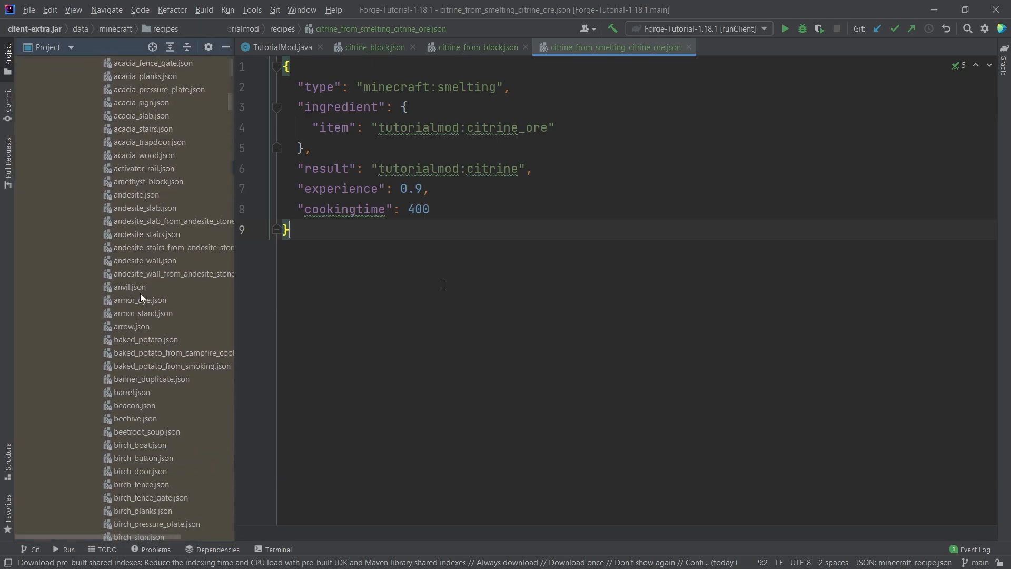
scroll(down, 3)
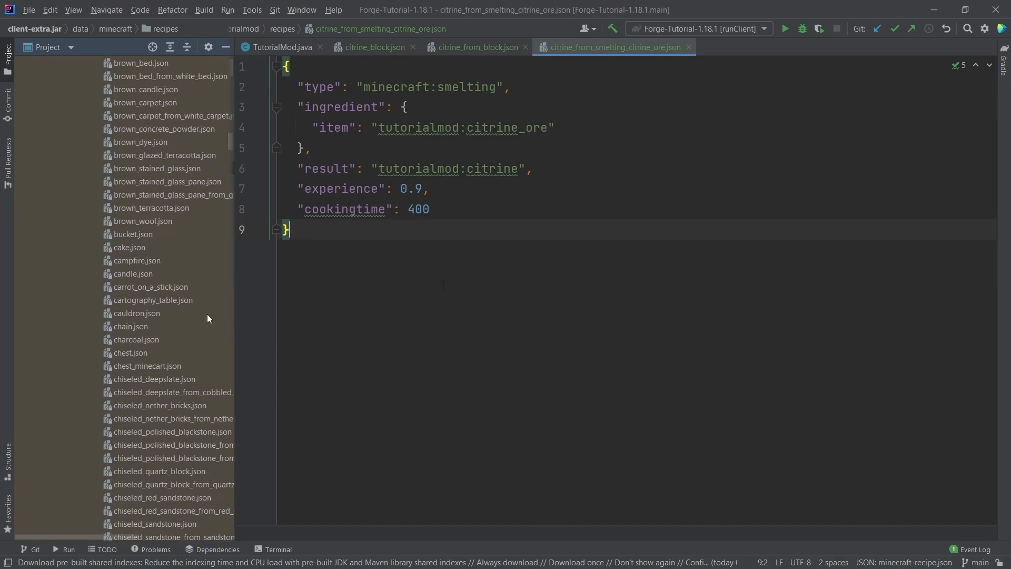
mouse_move(134, 406)
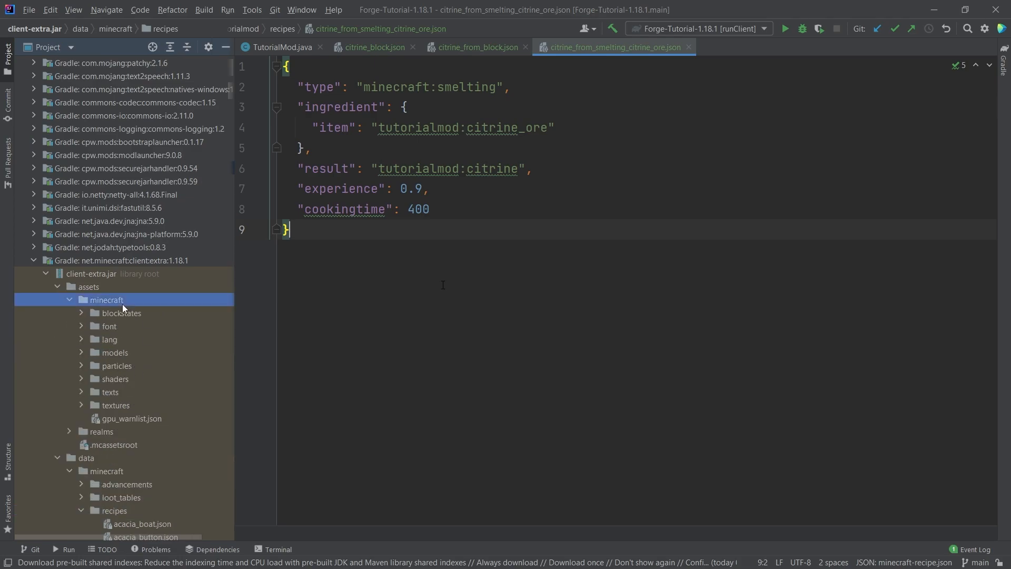
click(114, 352)
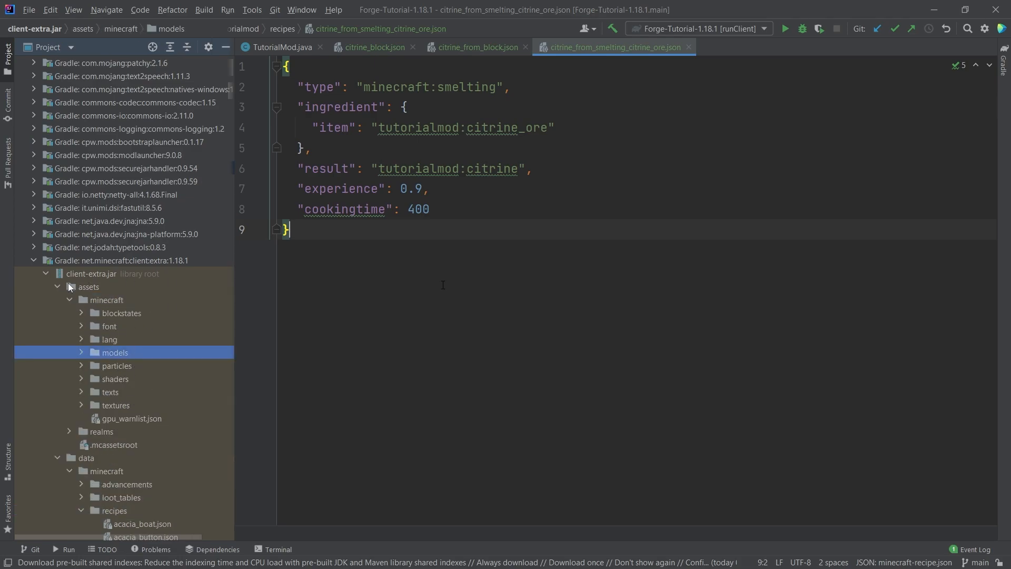
- Collapse the client-extra library, reselect the mod's recipes folder and switch to Minecraft
click(55, 286)
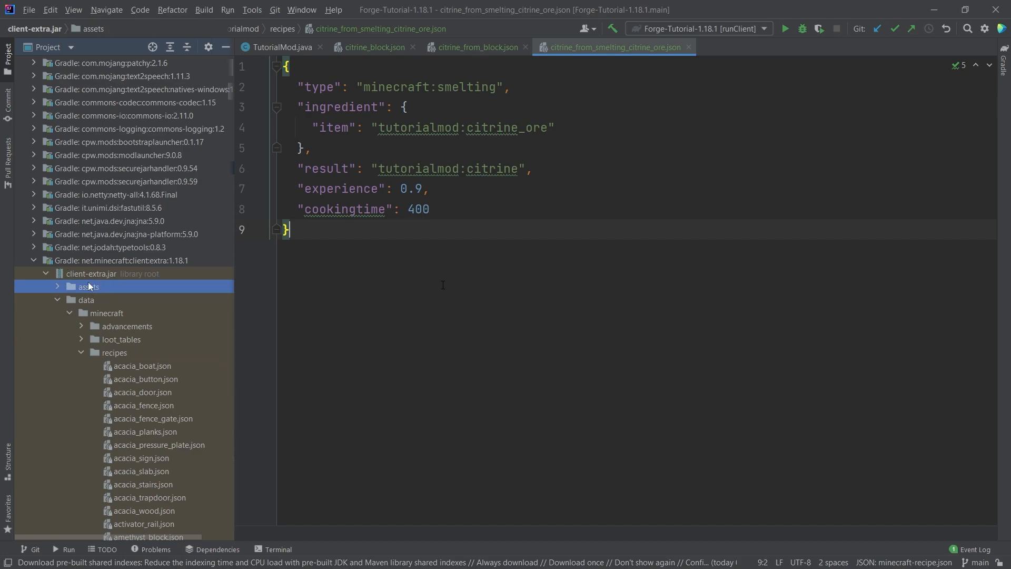
click(114, 352)
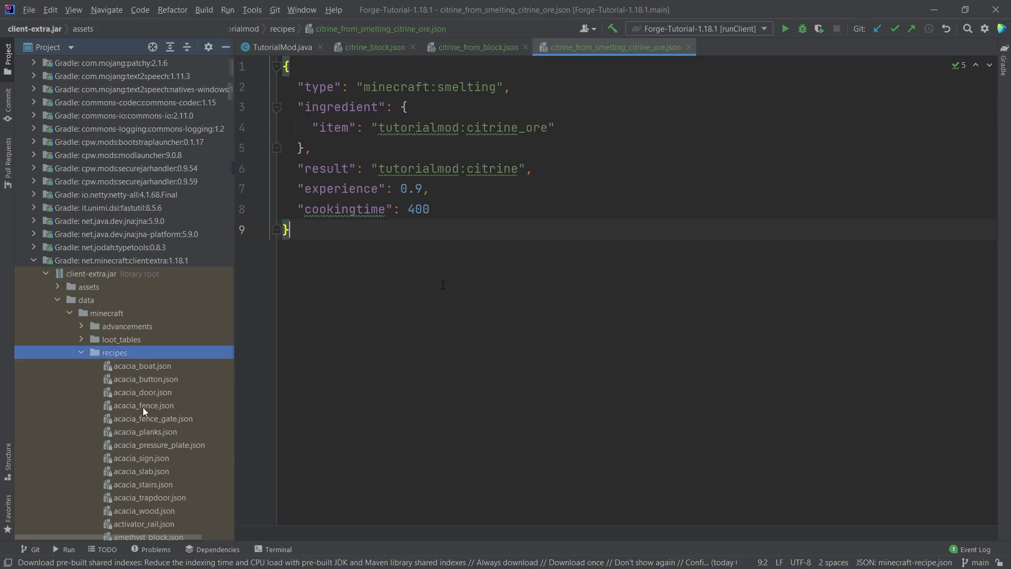
click(143, 404)
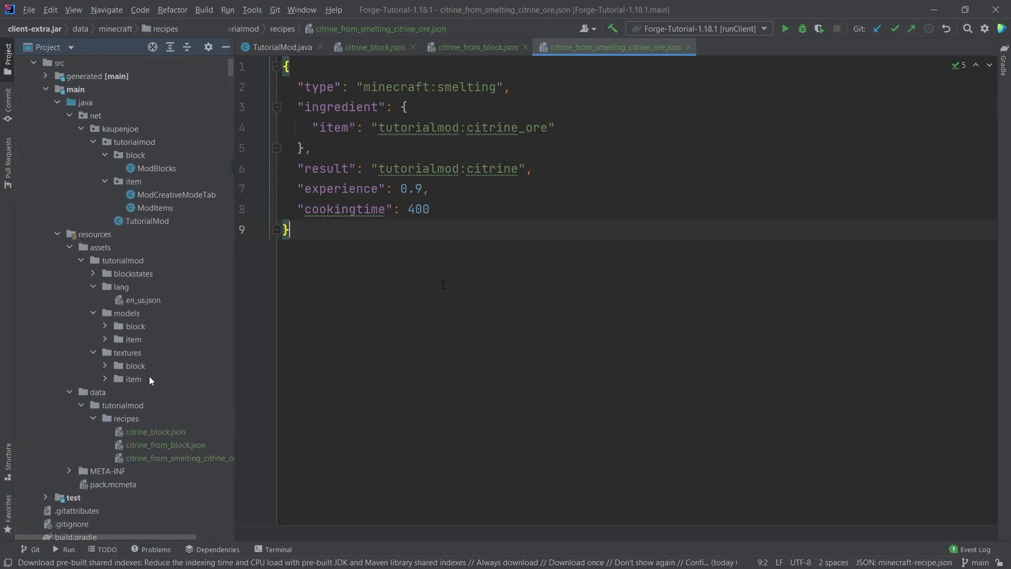
click(125, 418)
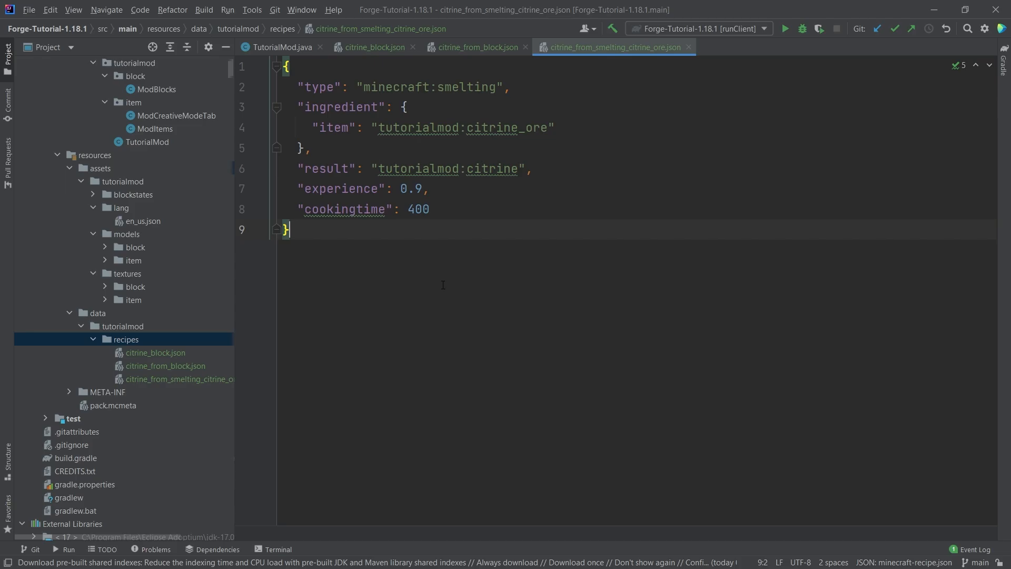
click(783, 28)
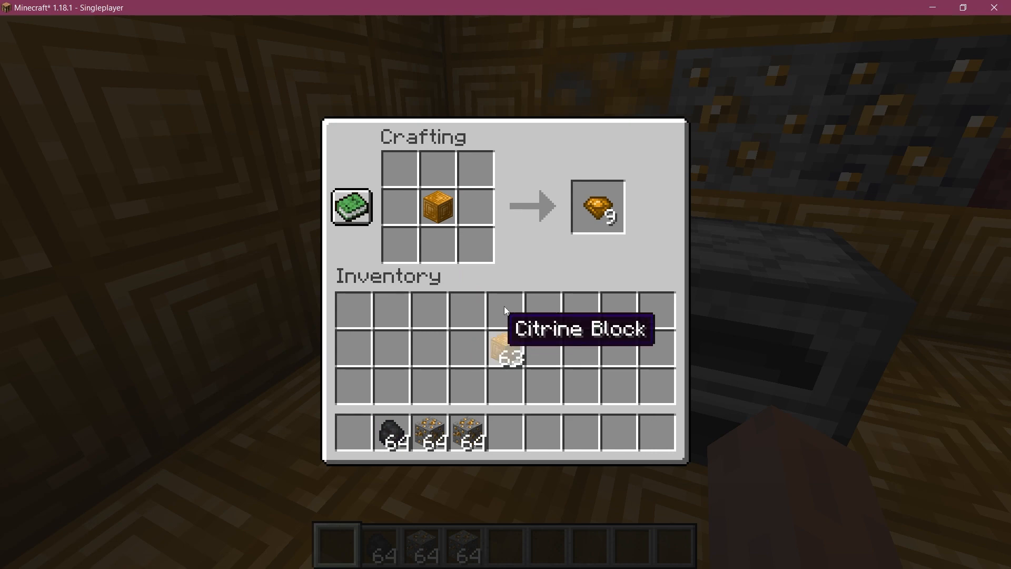
- Take nine citrine from a citrine block and check the citrine recipes in the recipe book
click(596, 207)
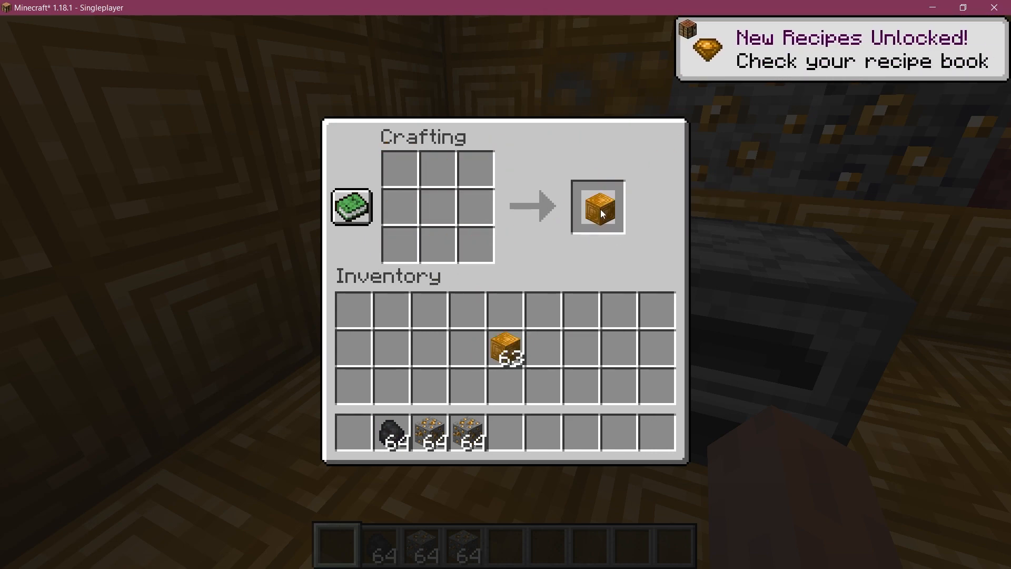
click(351, 207)
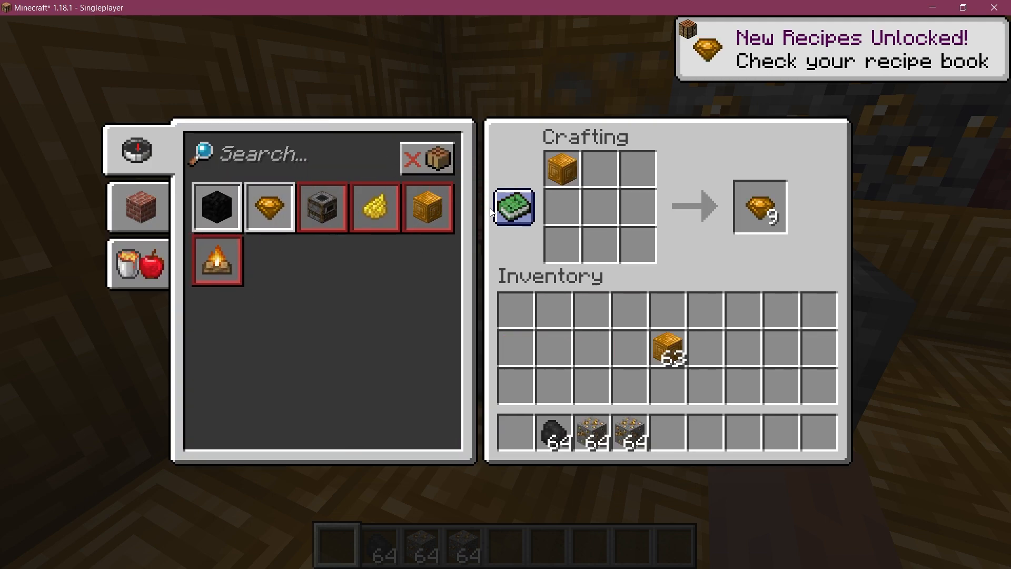
mouse_move(759, 207)
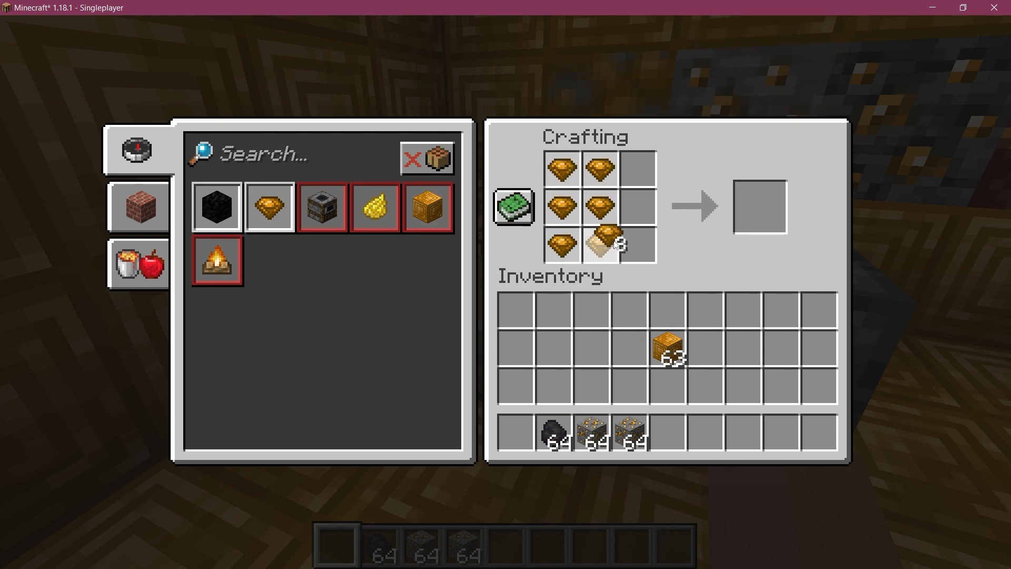
key(Escape)
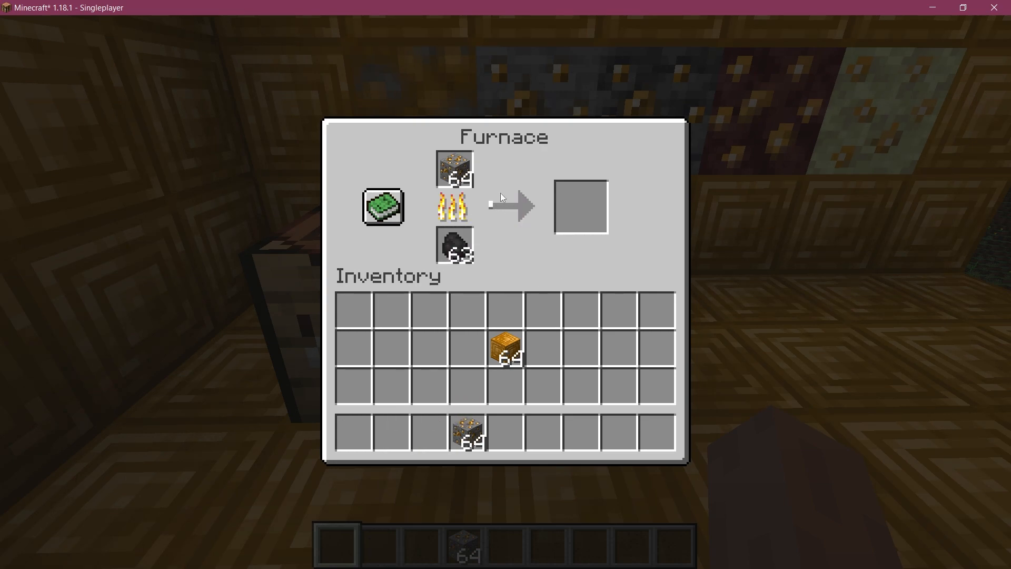
mouse_move(492, 219)
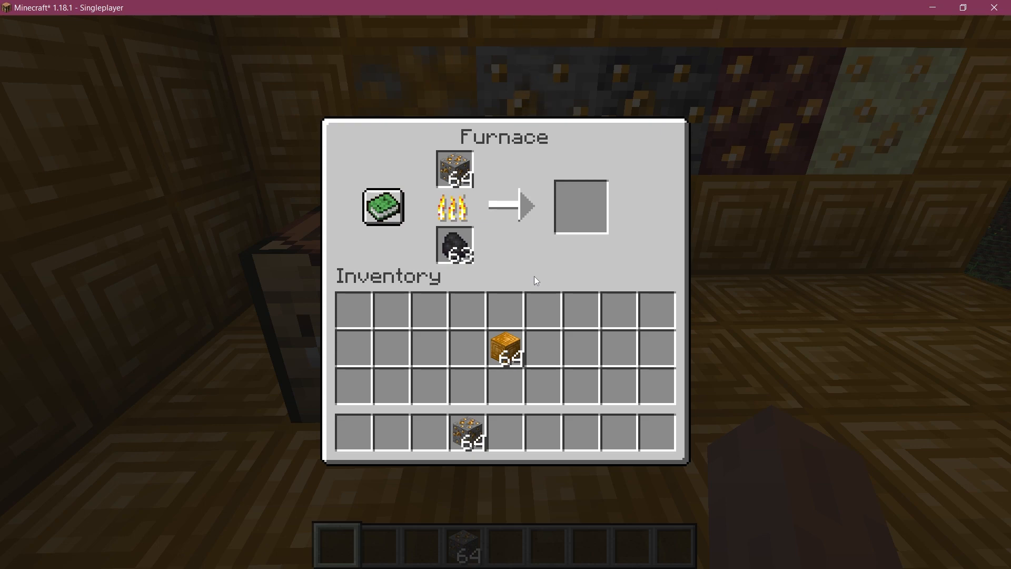
mouse_move(552, 343)
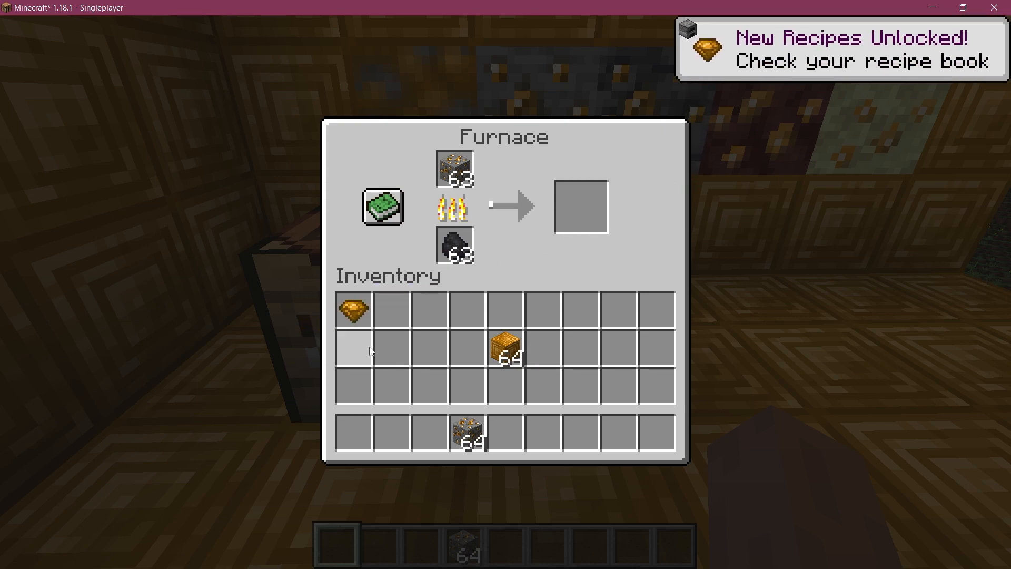
- Collect the smelted citrine from the furnace and close its screen
key(Escape)
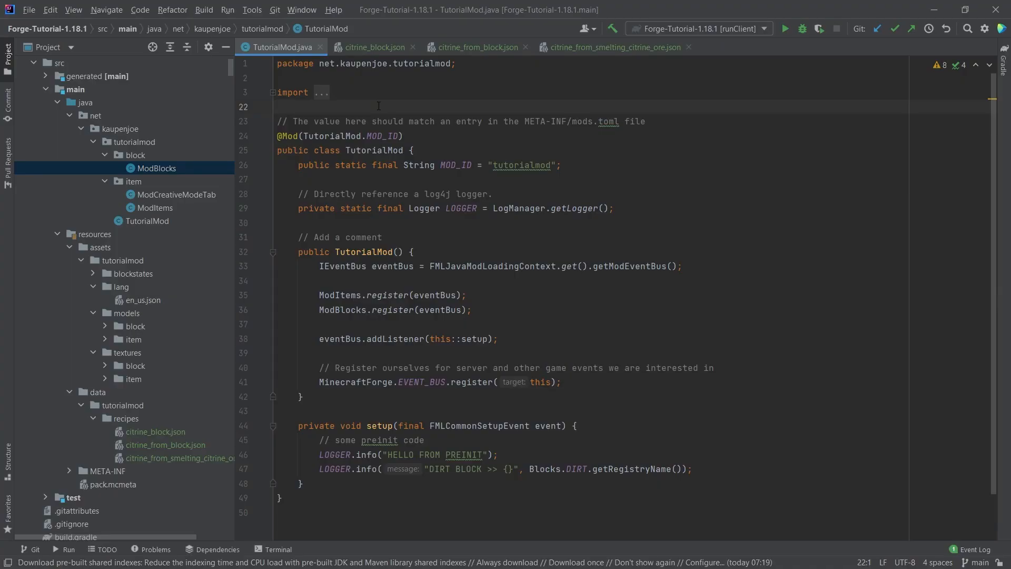
click(277, 107)
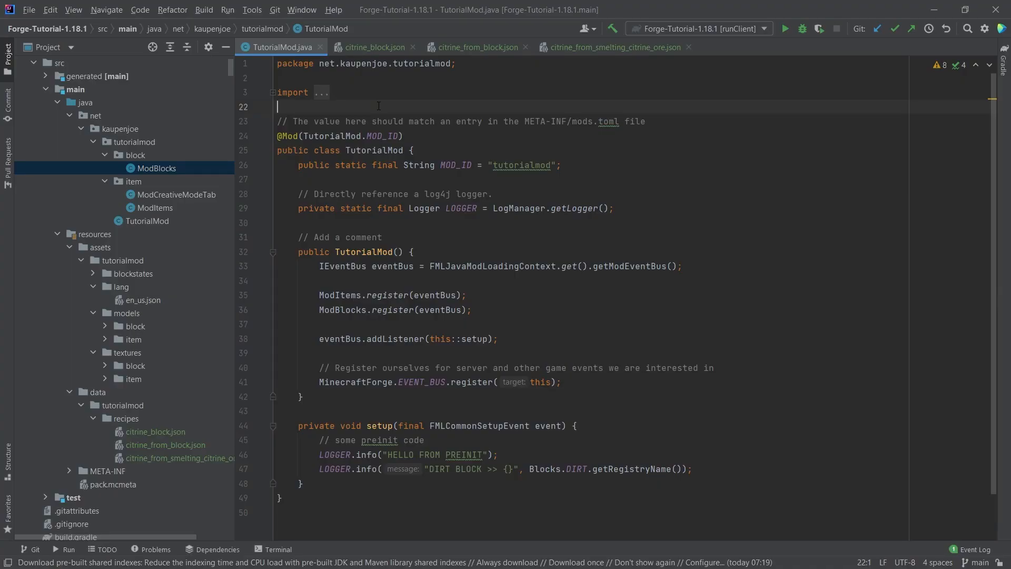